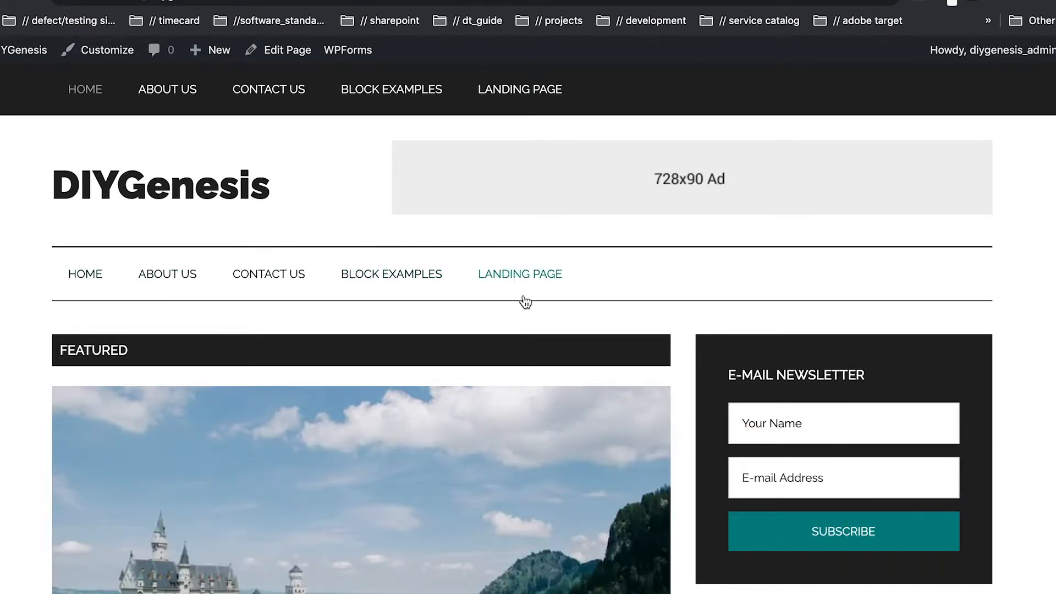
{"action": "mouse_move", "coordinate": [434, 85]}
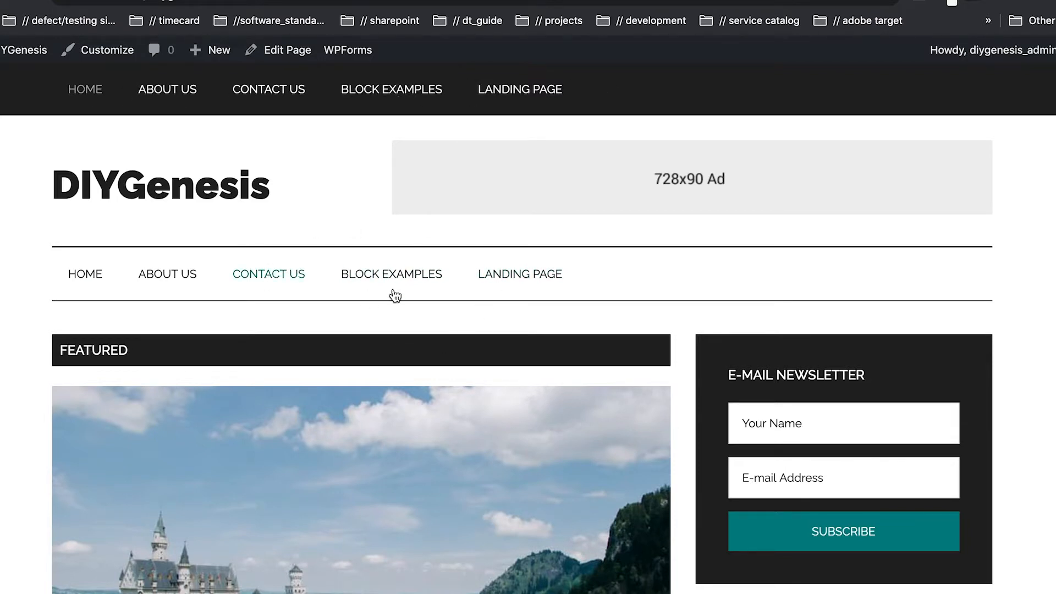
{"action": "mouse_move", "coordinate": [394, 295]}
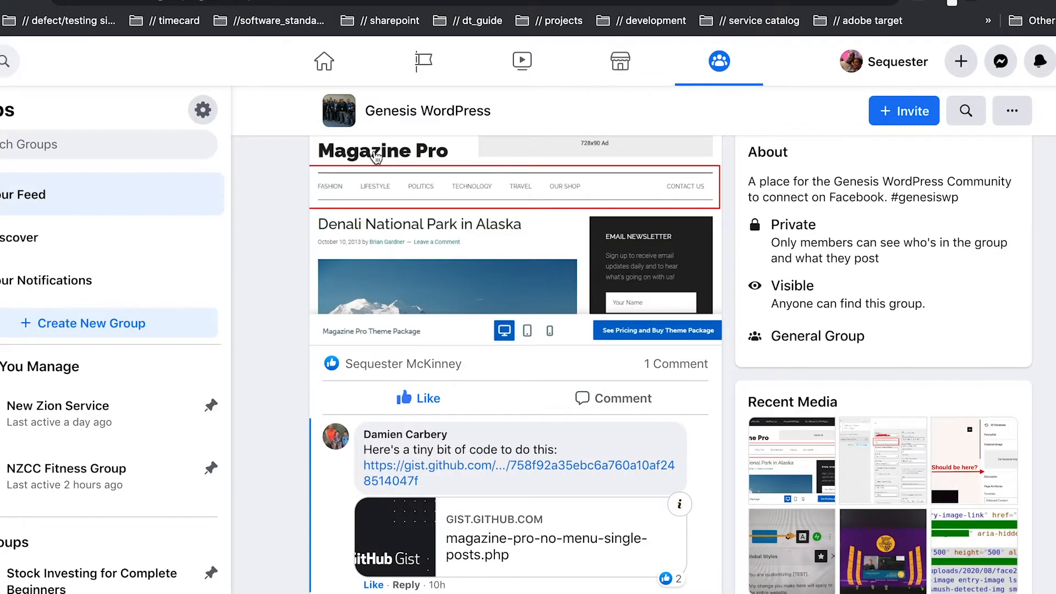
{"action": "mouse_move", "coordinate": [262, 250]}
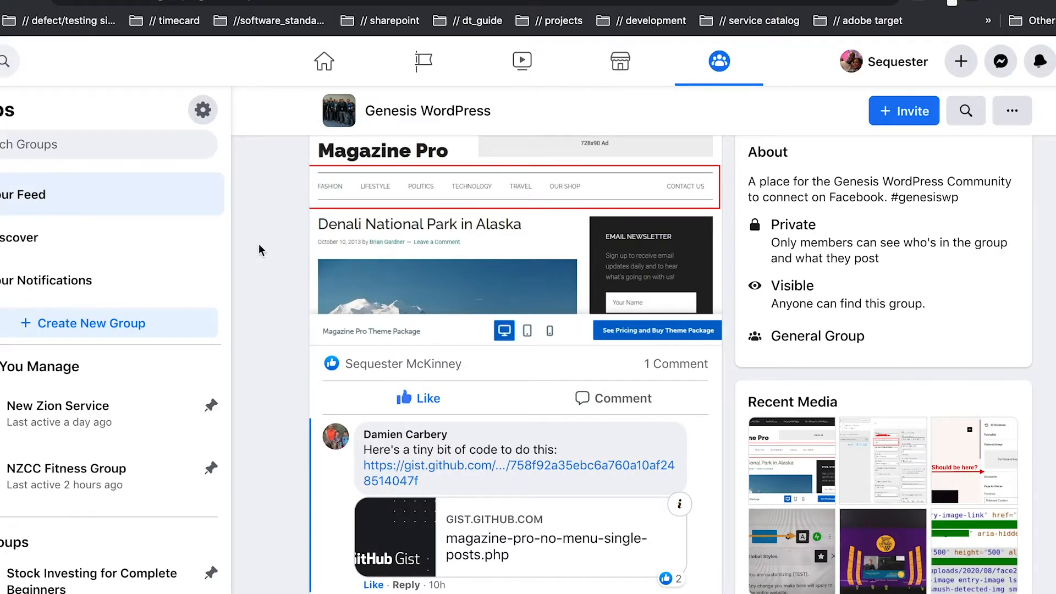
{"action": "mouse_move", "coordinate": [409, 350]}
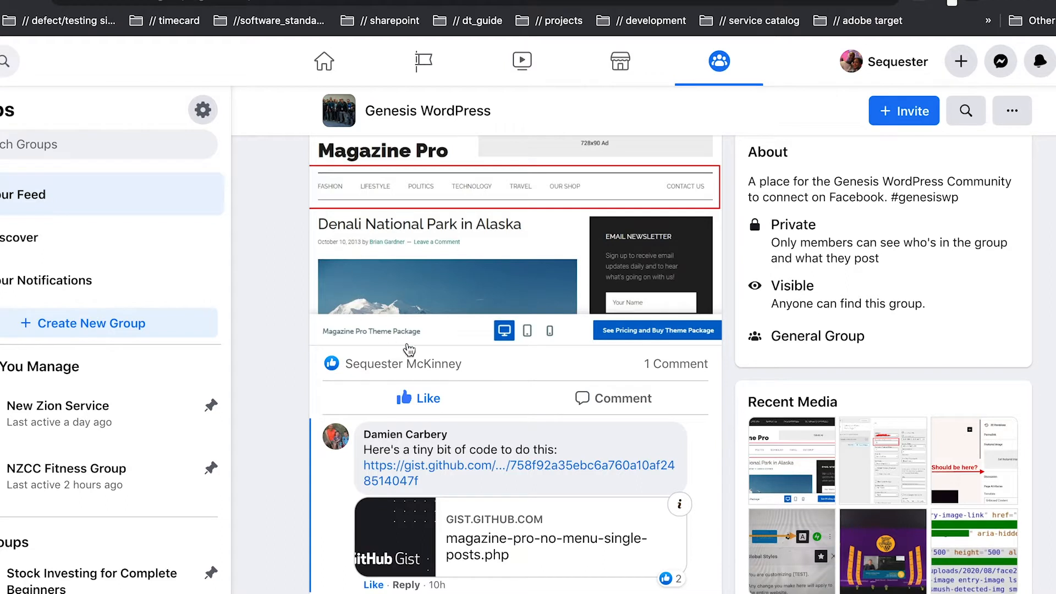
{"action": "mouse_move", "coordinate": [407, 240]}
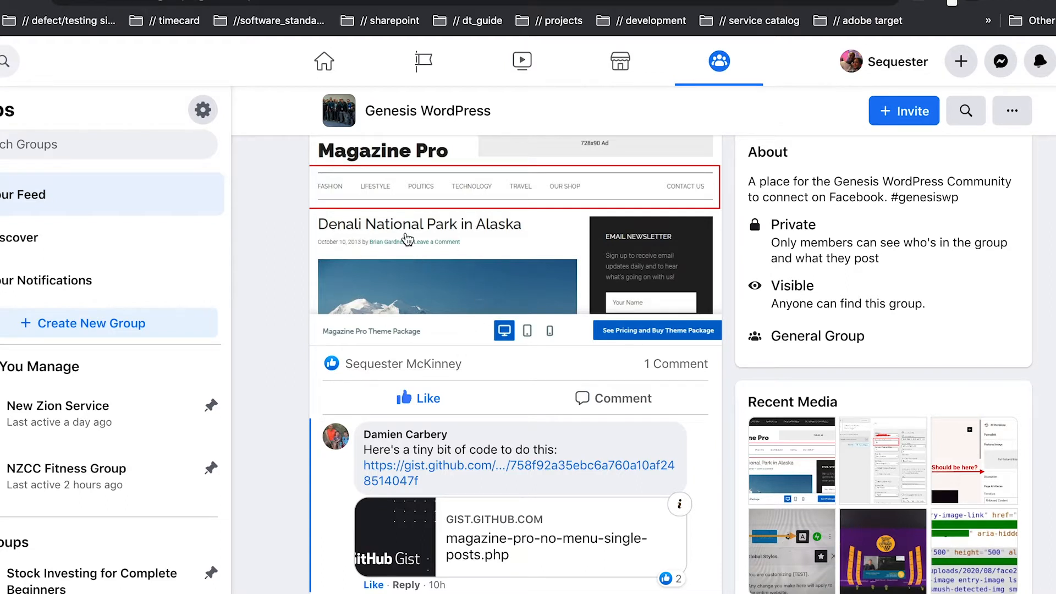
{"action": "mouse_move", "coordinate": [499, 261]}
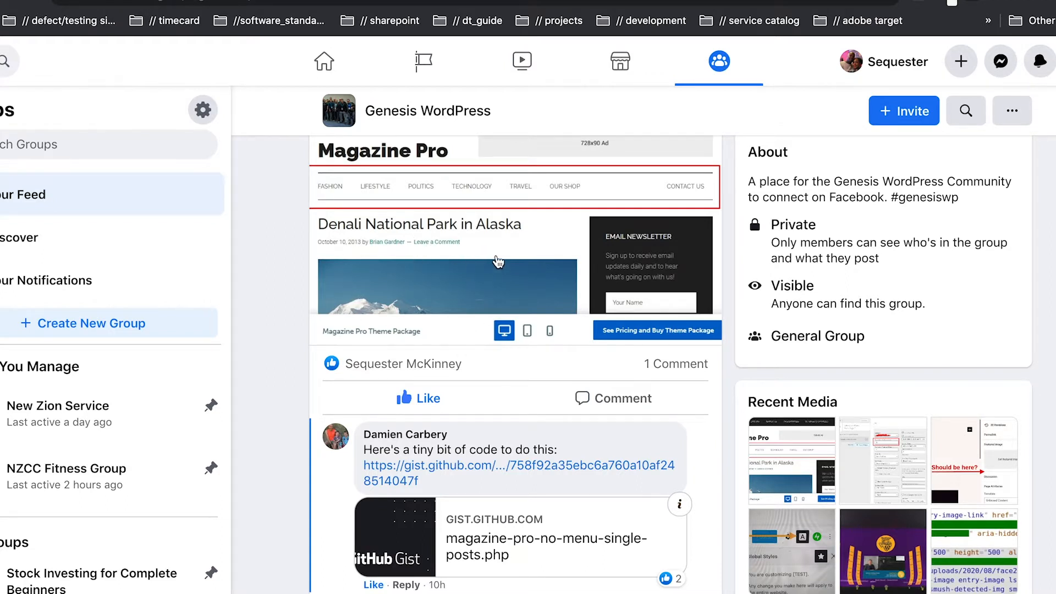
{"action": "mouse_move", "coordinate": [539, 272]}
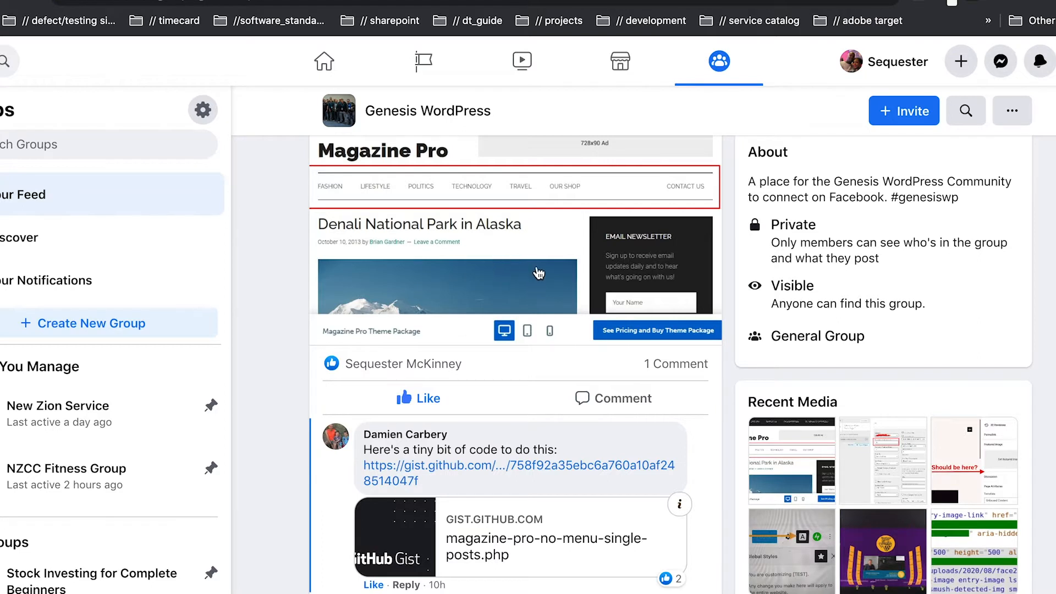
{"action": "mouse_move", "coordinate": [544, 251]}
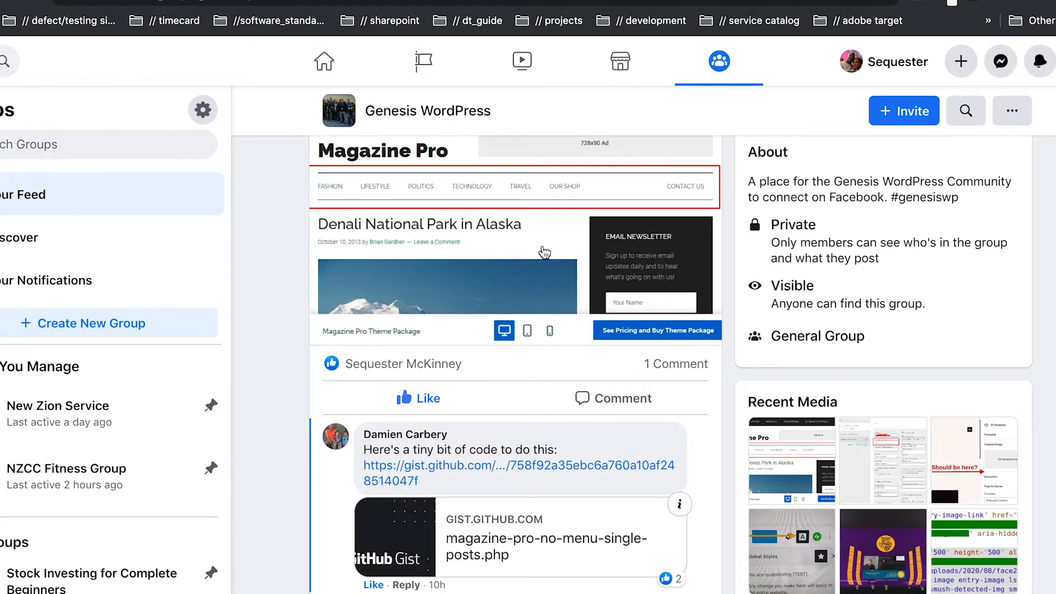
{"action": "mouse_move", "coordinate": [492, 255]}
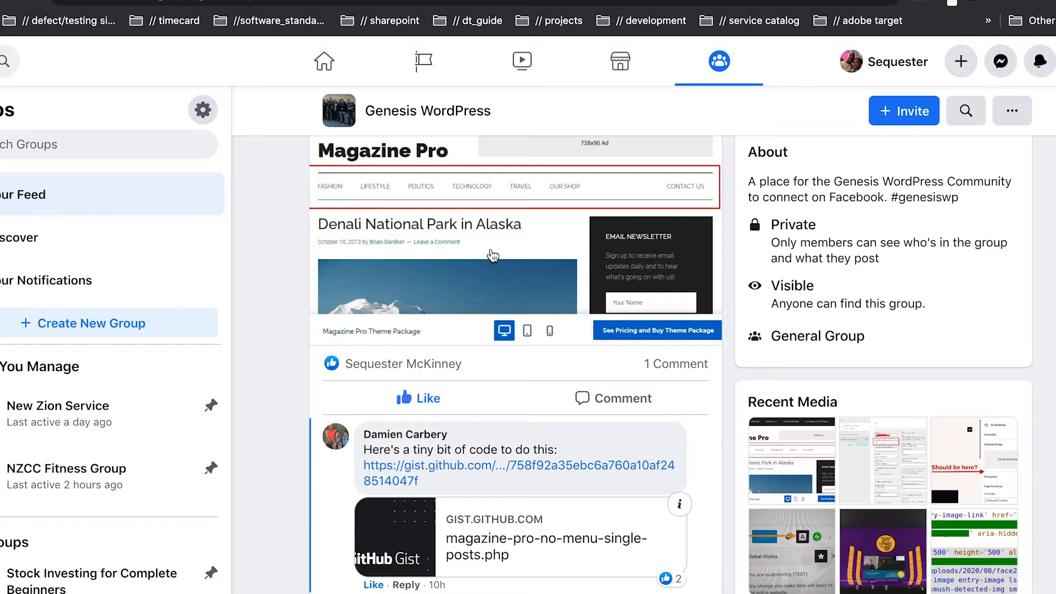
{"action": "mouse_move", "coordinate": [451, 475]}
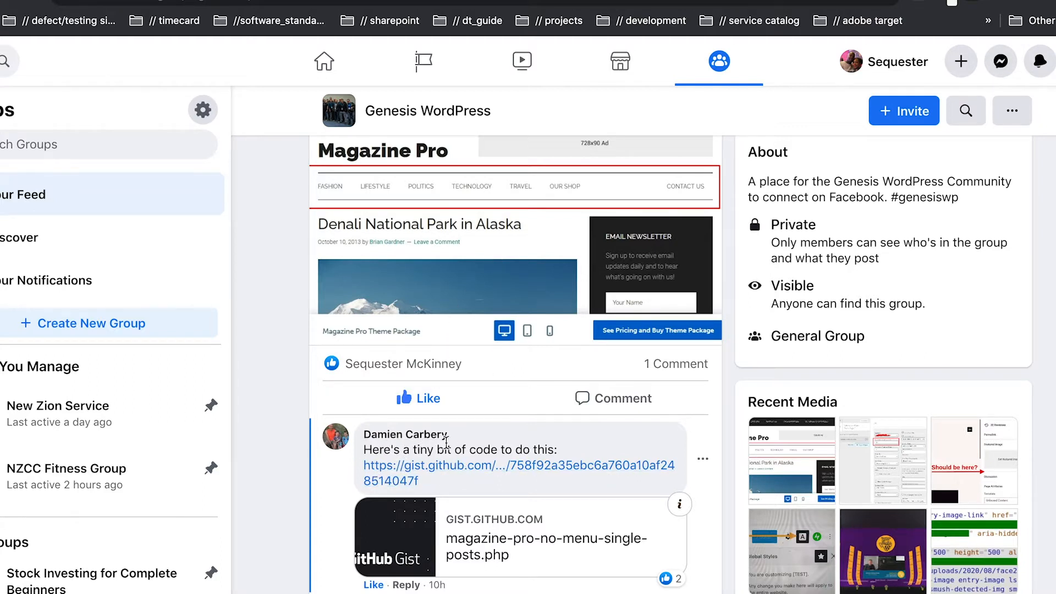
{"action": "mouse_move", "coordinate": [565, 473]}
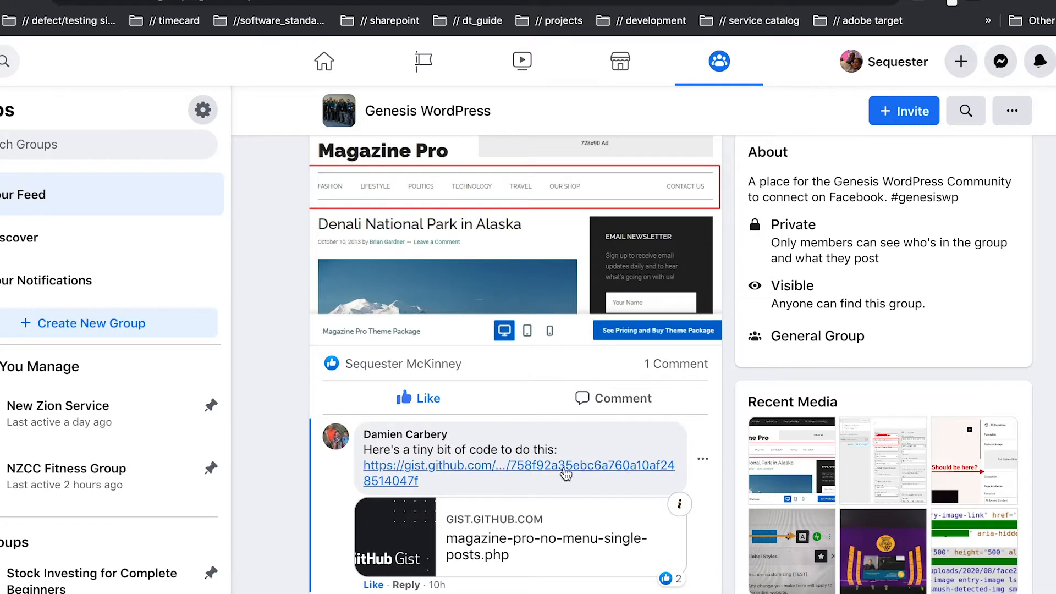
Step: Scroll down the DIYGenesis homepage to the 'Fairytale Castles of Germany' featured post and sidebar listings
{"action": "scroll", "scroll_direction": "down", "scroll_amount": 3}
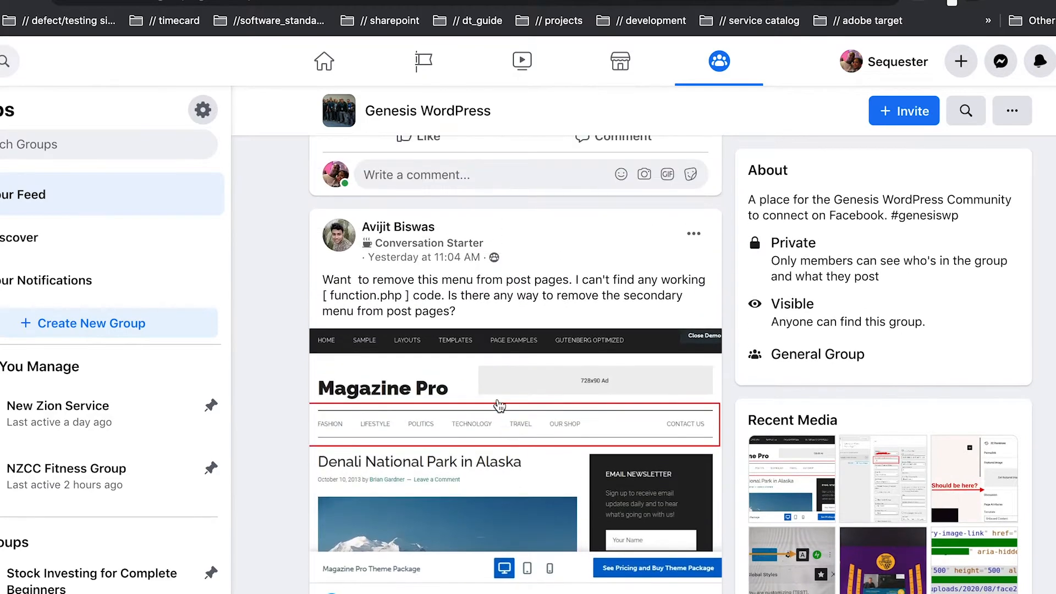
{"action": "mouse_move", "coordinate": [452, 231]}
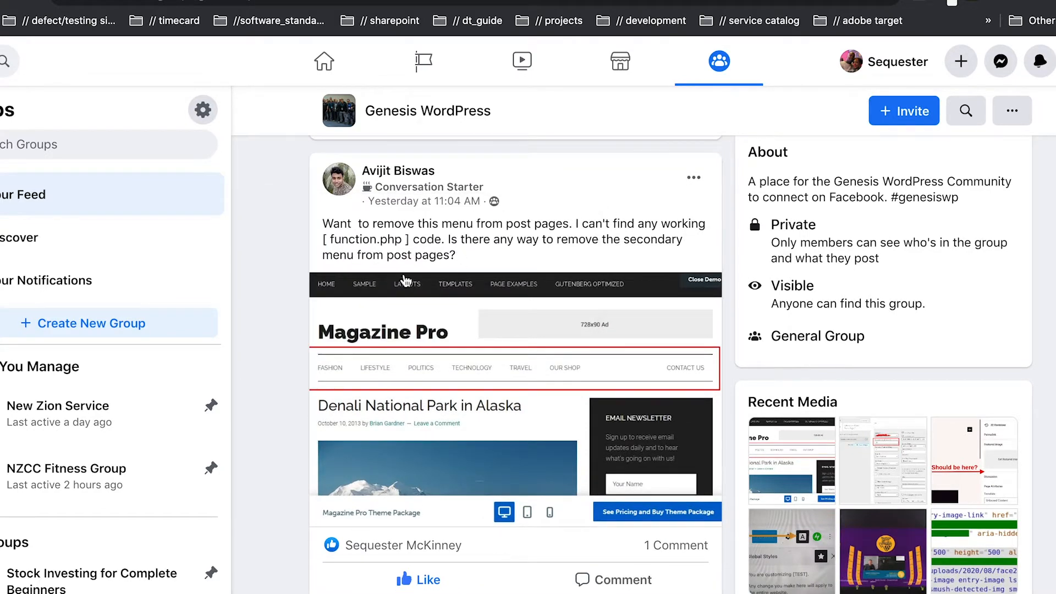
{"action": "mouse_move", "coordinate": [532, 239]}
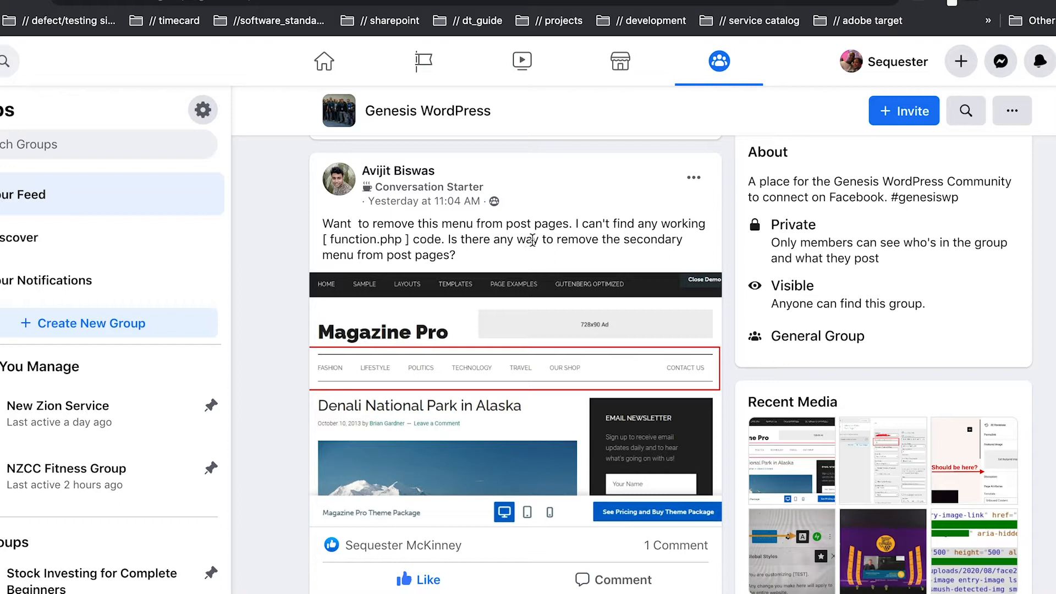
{"action": "mouse_move", "coordinate": [430, 277]}
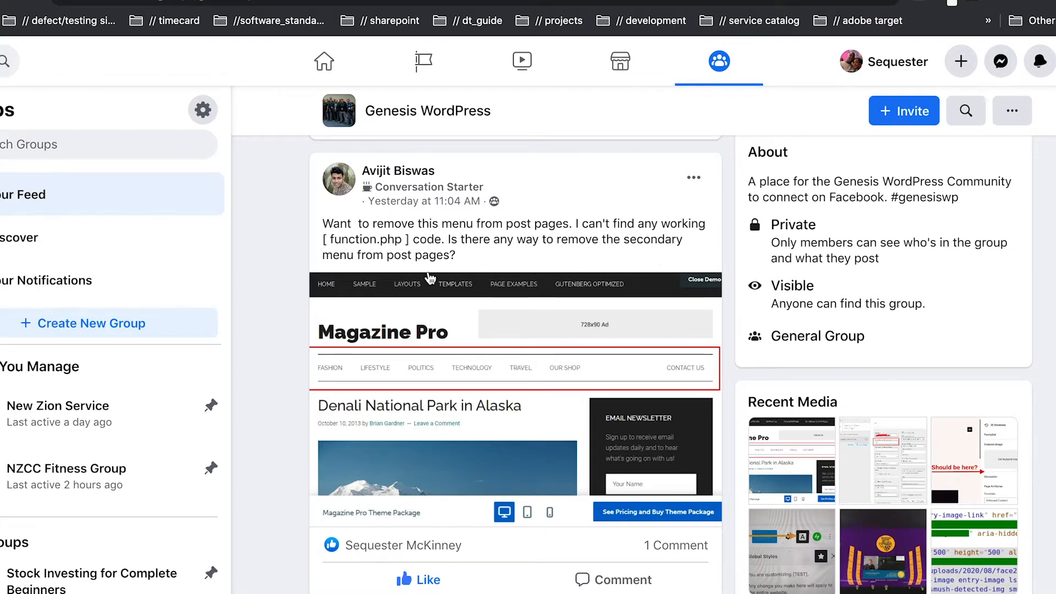
{"action": "mouse_move", "coordinate": [398, 261]}
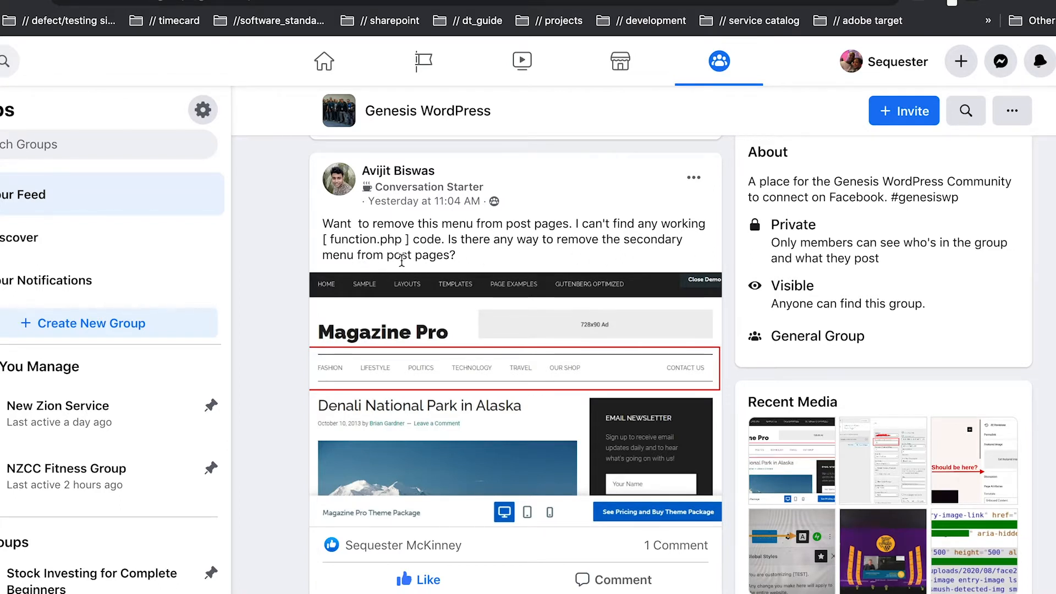
{"action": "scroll", "scroll_direction": "down", "scroll_amount": 3}
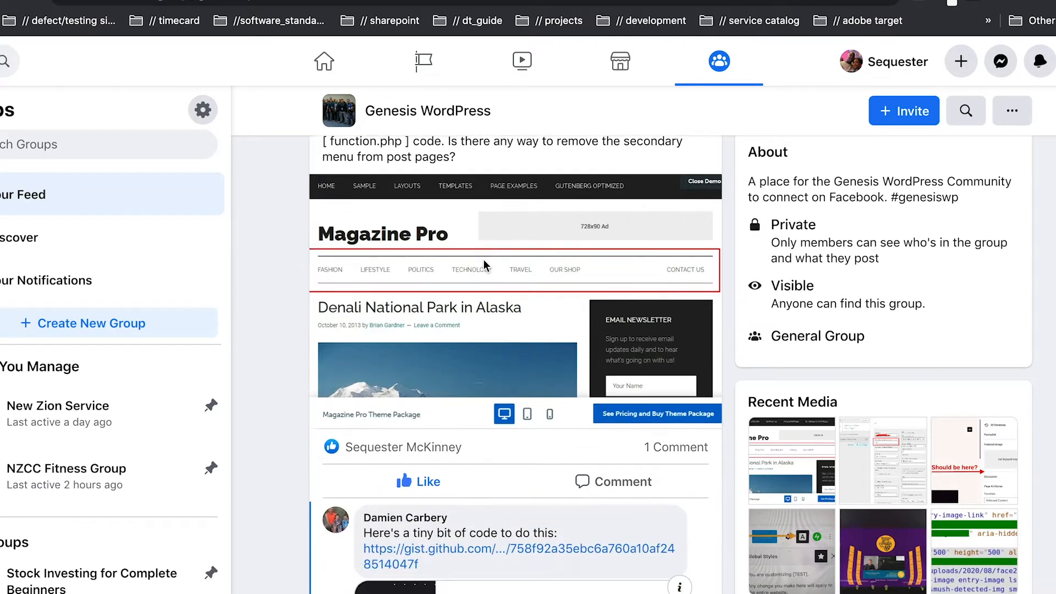
{"action": "scroll", "scroll_direction": "down", "scroll_amount": 3}
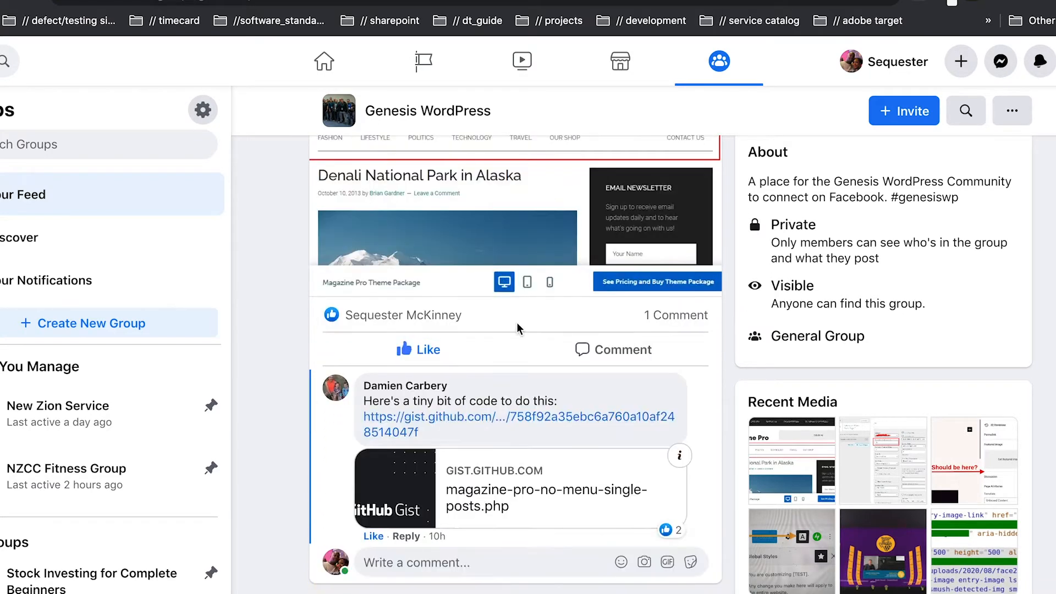
{"action": "mouse_move", "coordinate": [524, 400]}
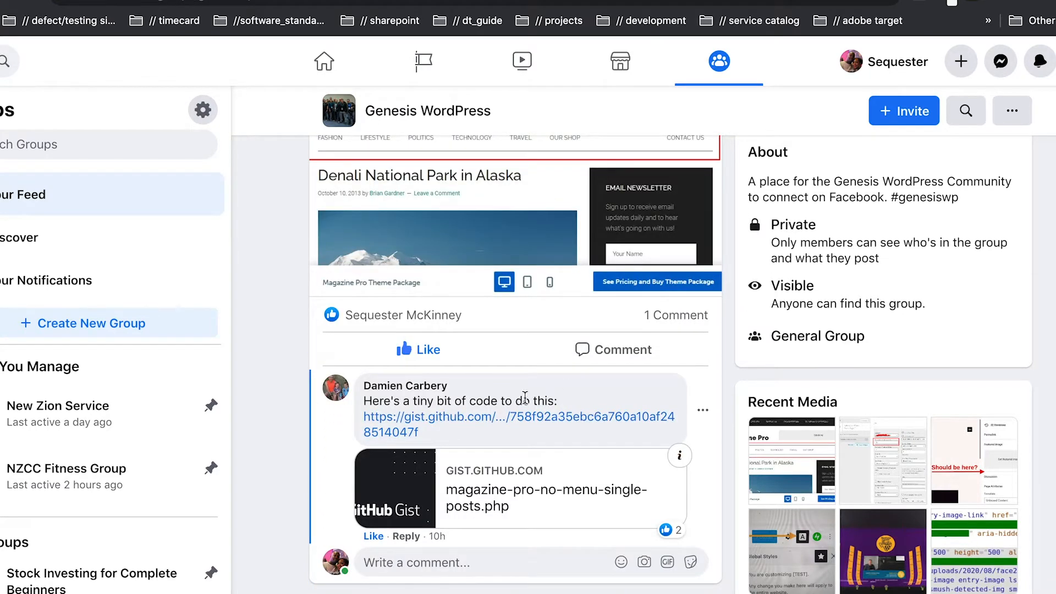
{"action": "mouse_move", "coordinate": [527, 413]}
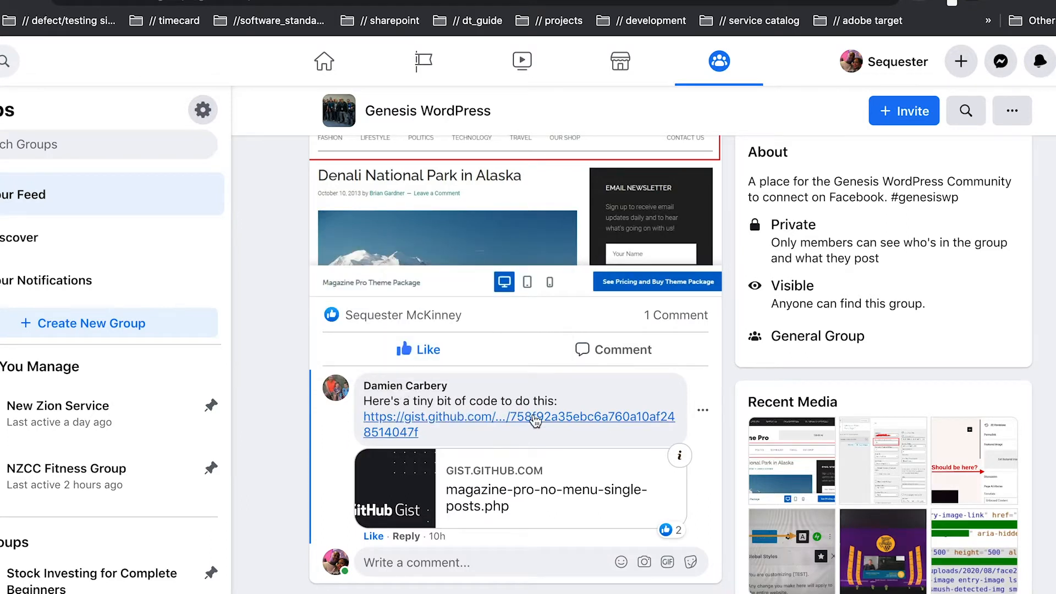
{"action": "mouse_move", "coordinate": [445, 466]}
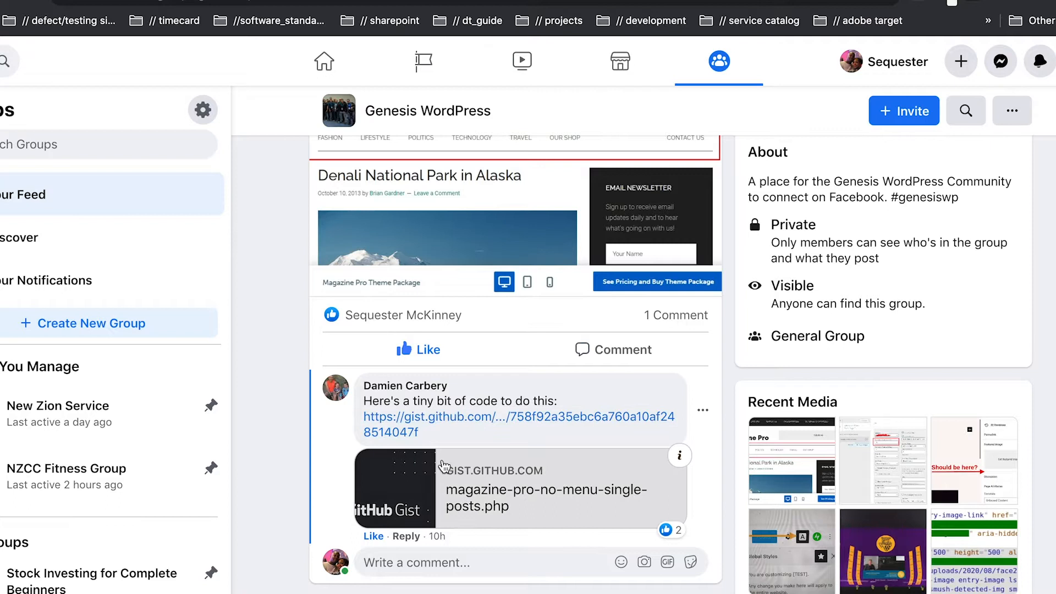
{"action": "mouse_move", "coordinate": [463, 471]}
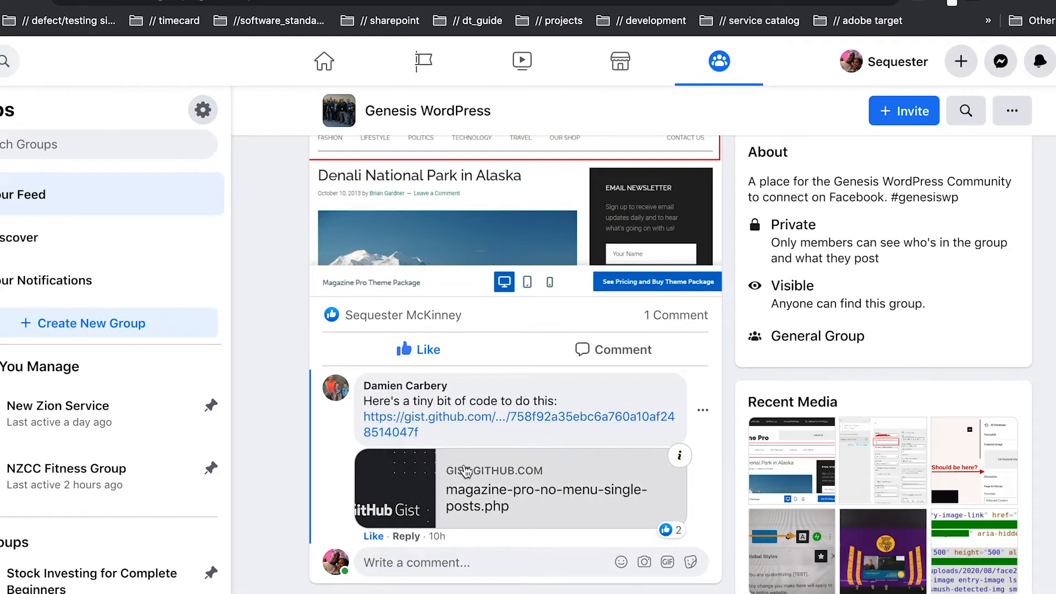
{"action": "mouse_move", "coordinate": [487, 476]}
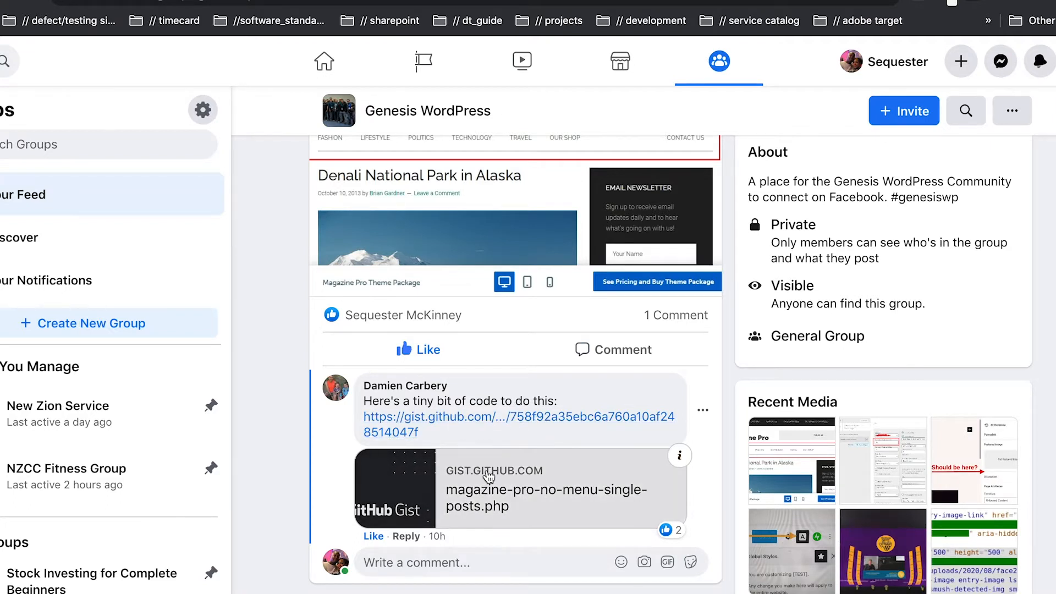
{"action": "mouse_move", "coordinate": [536, 439]}
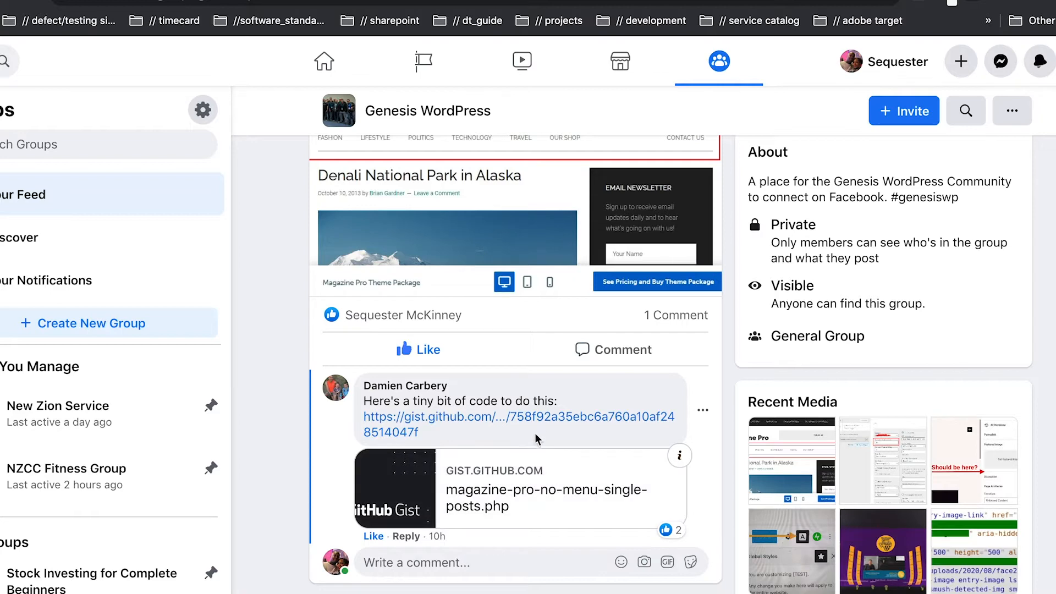
{"action": "mouse_move", "coordinate": [527, 314]}
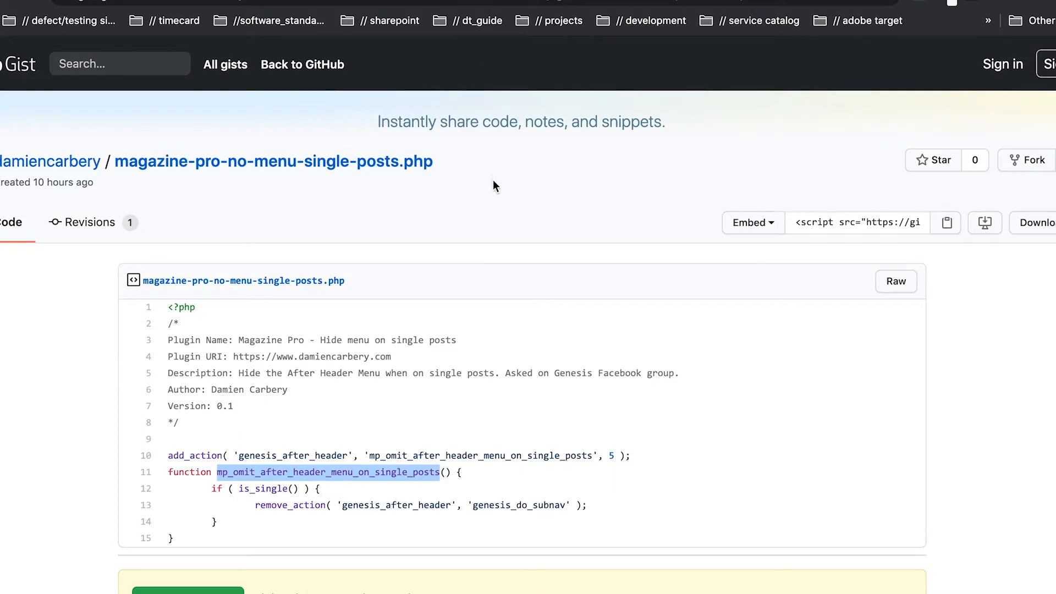
{"action": "mouse_move", "coordinate": [241, 425]}
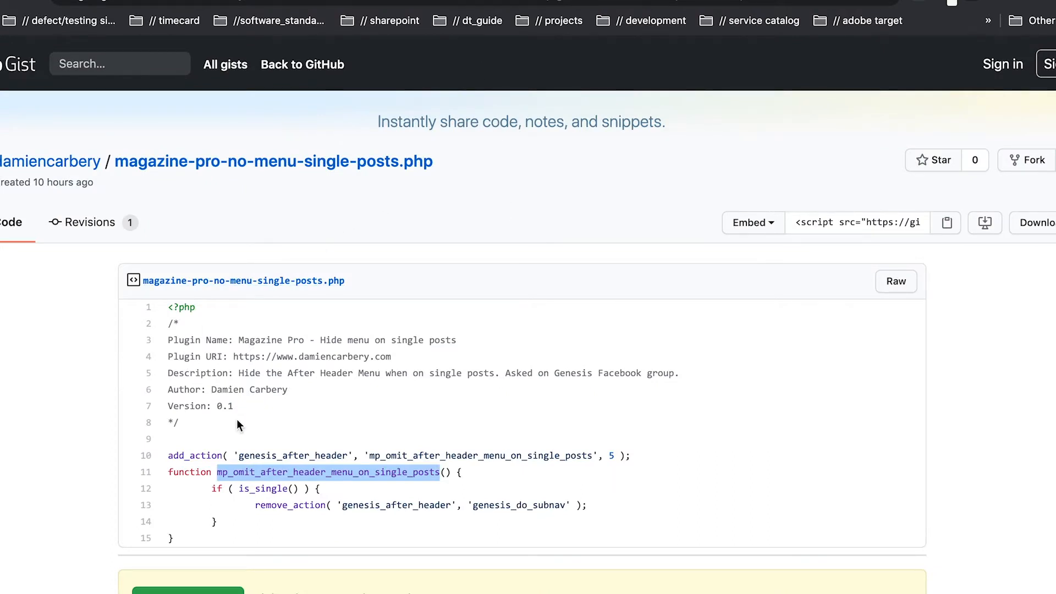
{"action": "mouse_move", "coordinate": [321, 355]}
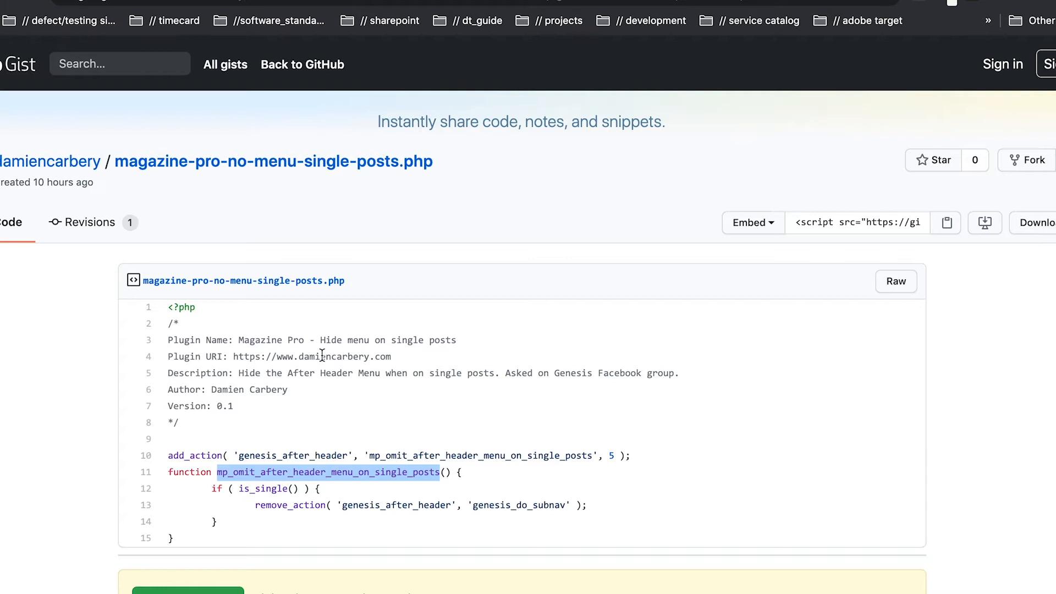
{"action": "mouse_move", "coordinate": [262, 386]}
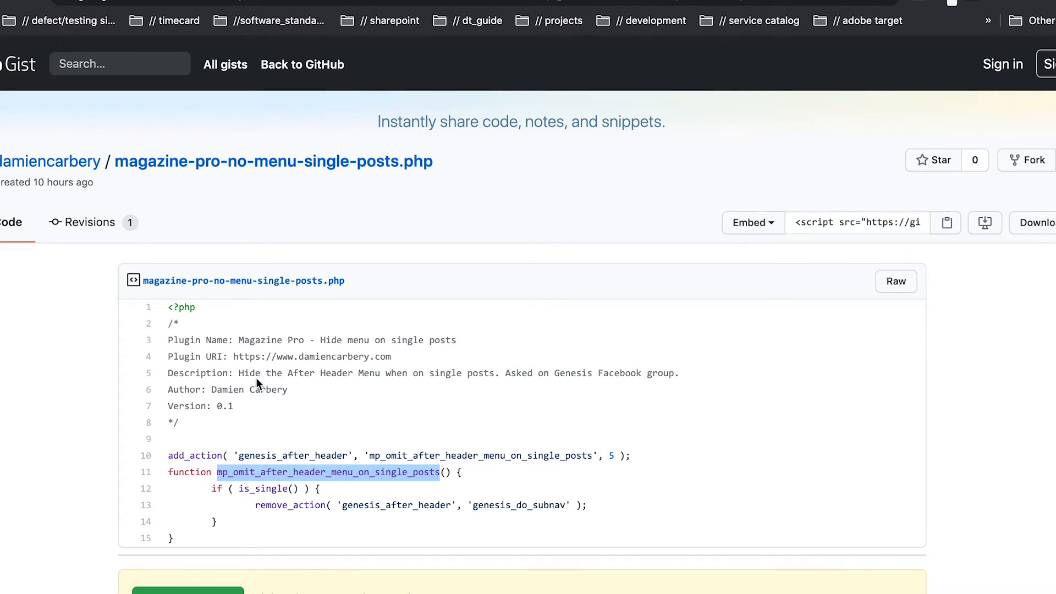
{"action": "mouse_move", "coordinate": [421, 379]}
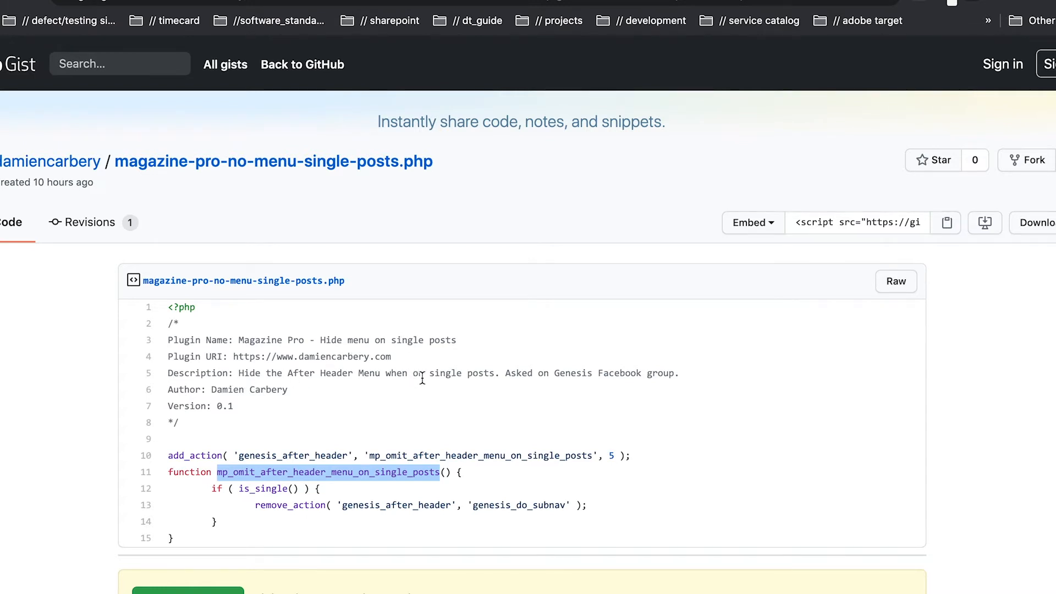
{"action": "mouse_move", "coordinate": [514, 289]}
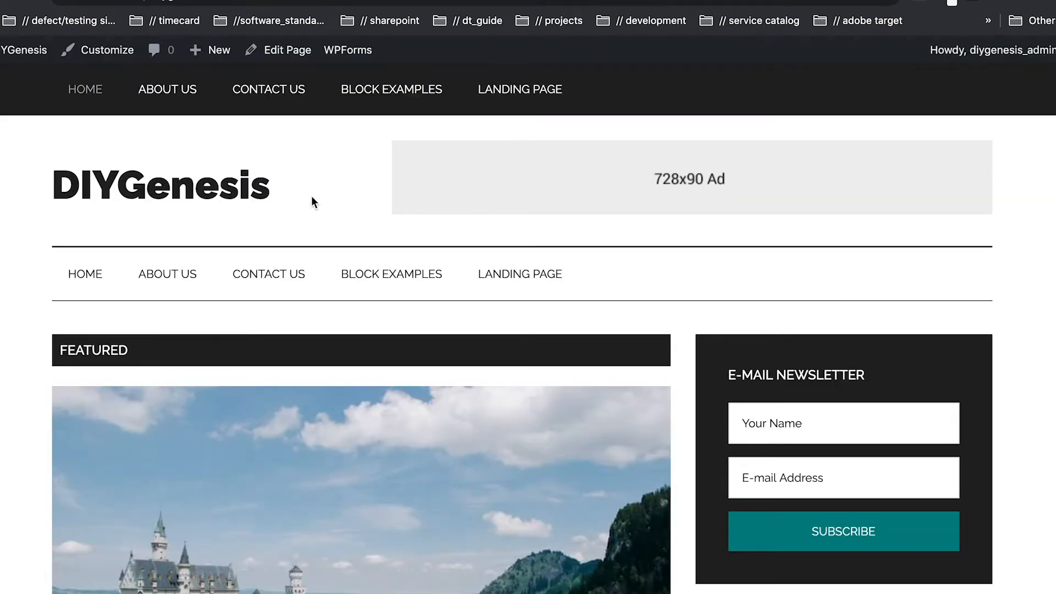
{"action": "mouse_move", "coordinate": [215, 197]}
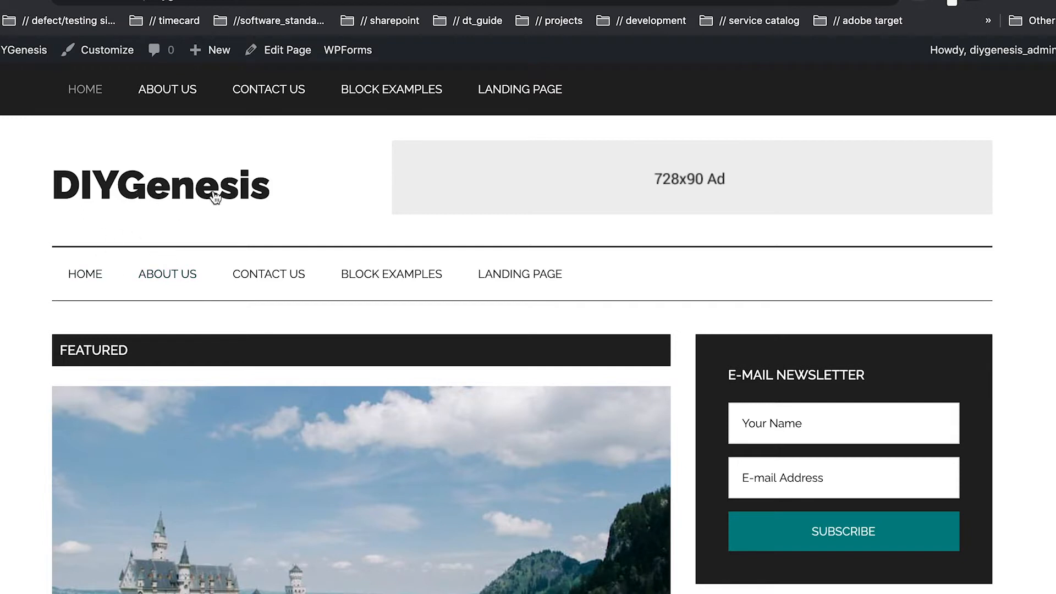
{"action": "mouse_move", "coordinate": [364, 80]}
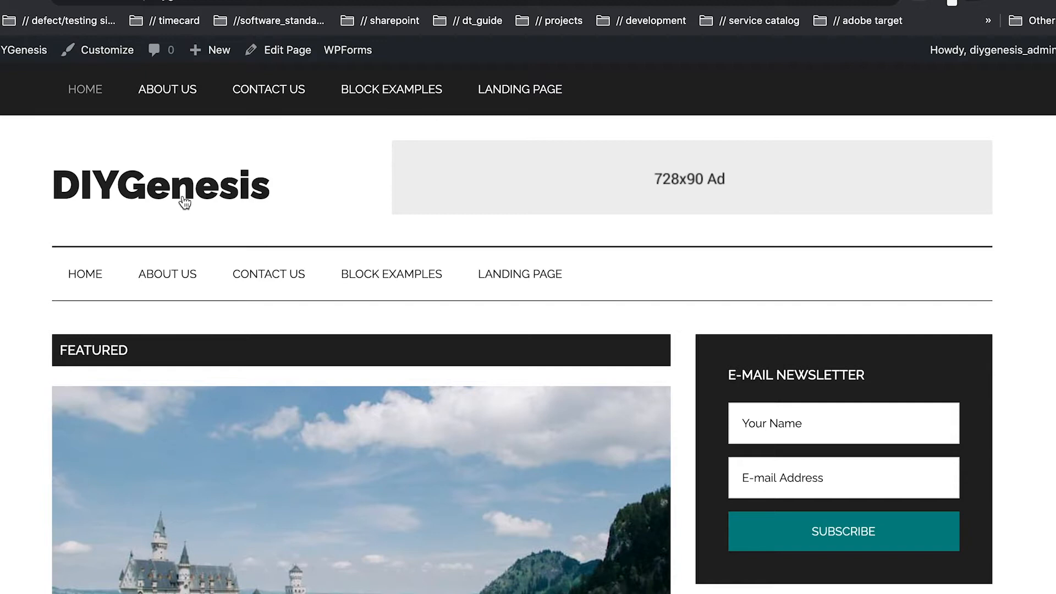
{"action": "mouse_move", "coordinate": [598, 187]}
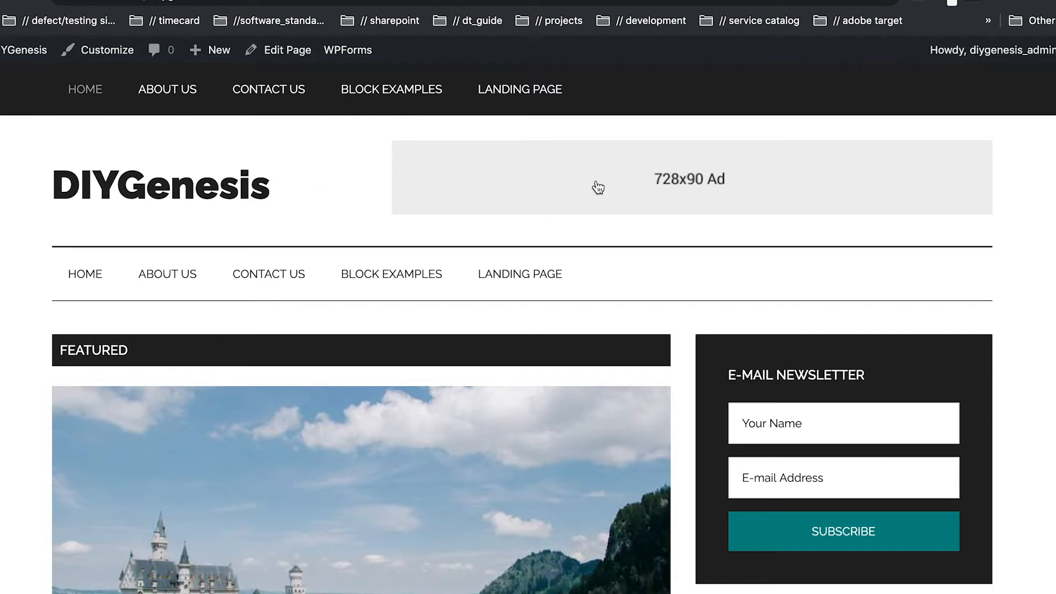
{"action": "mouse_move", "coordinate": [662, 207]}
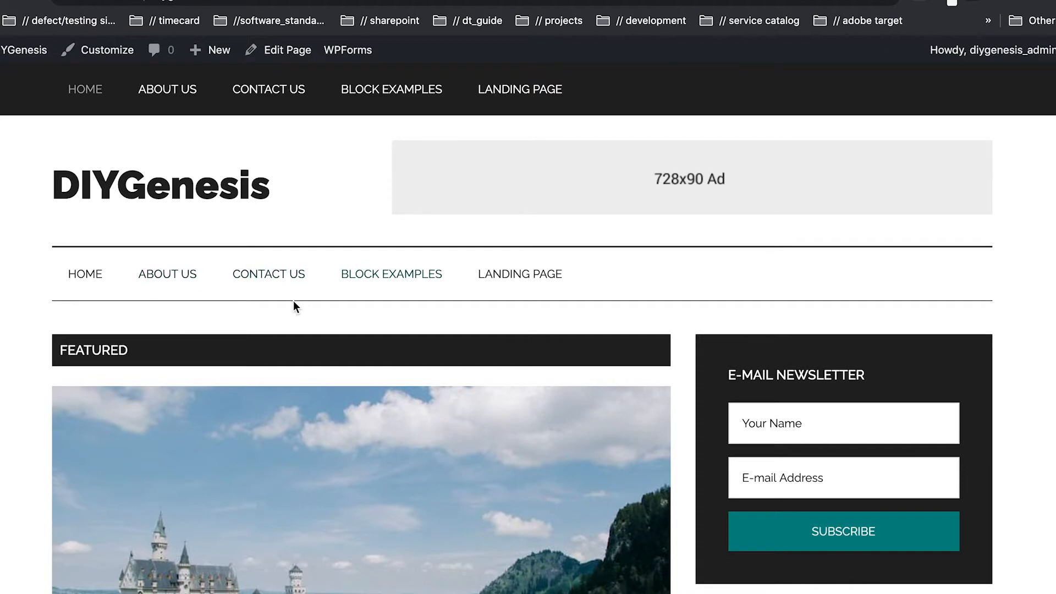
Step: Open the 'Denali National Park in Alaska' post from the homepage Spotlight section
{"action": "scroll", "scroll_direction": "down", "scroll_amount": 3}
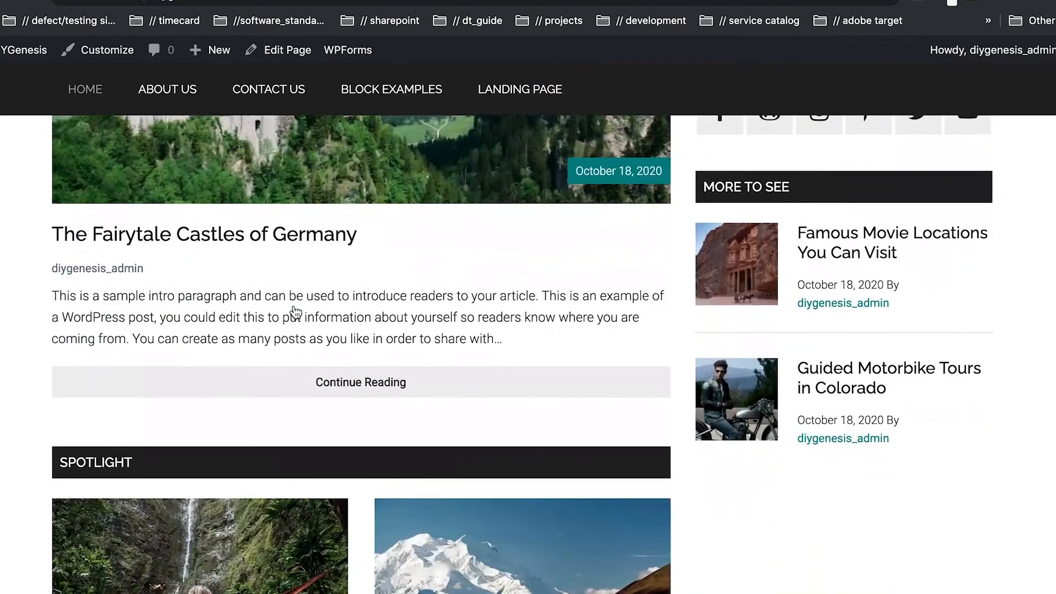
{"action": "scroll", "scroll_direction": "down", "scroll_amount": 3}
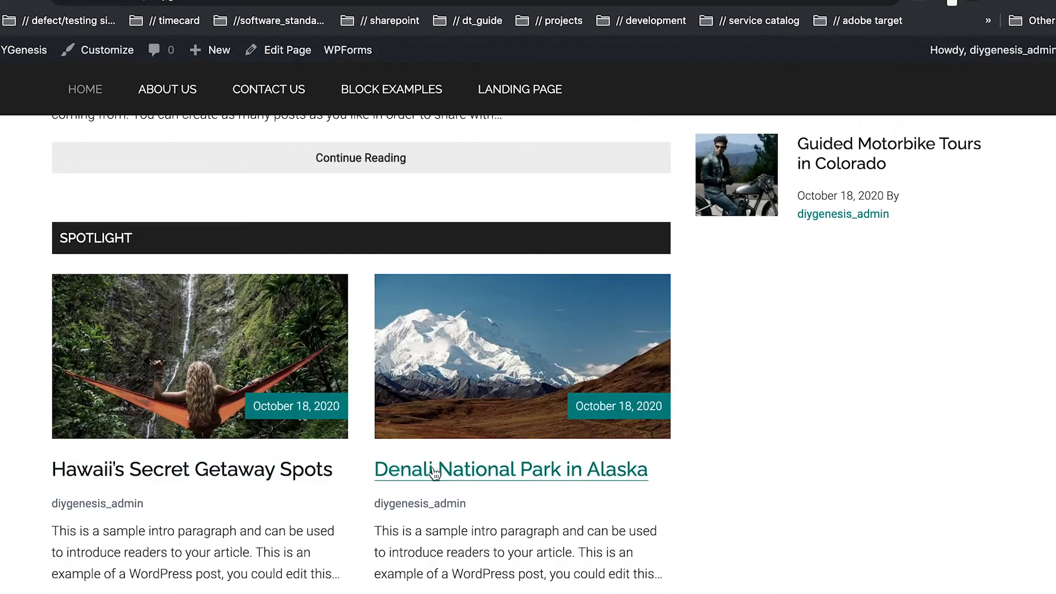
{"action": "left_click", "coordinate": [511, 469]}
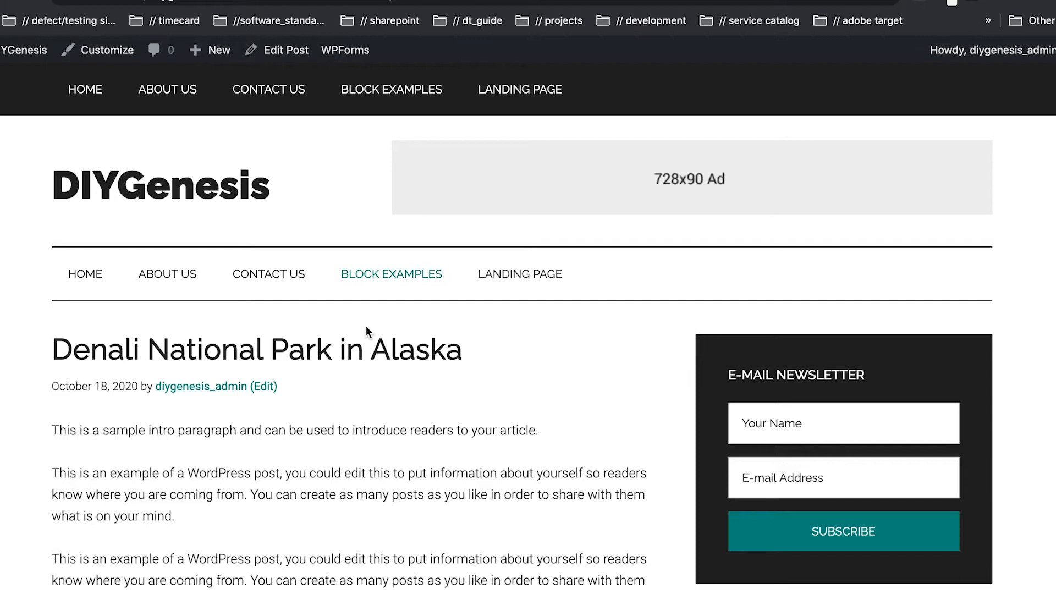
{"action": "mouse_move", "coordinate": [364, 310]}
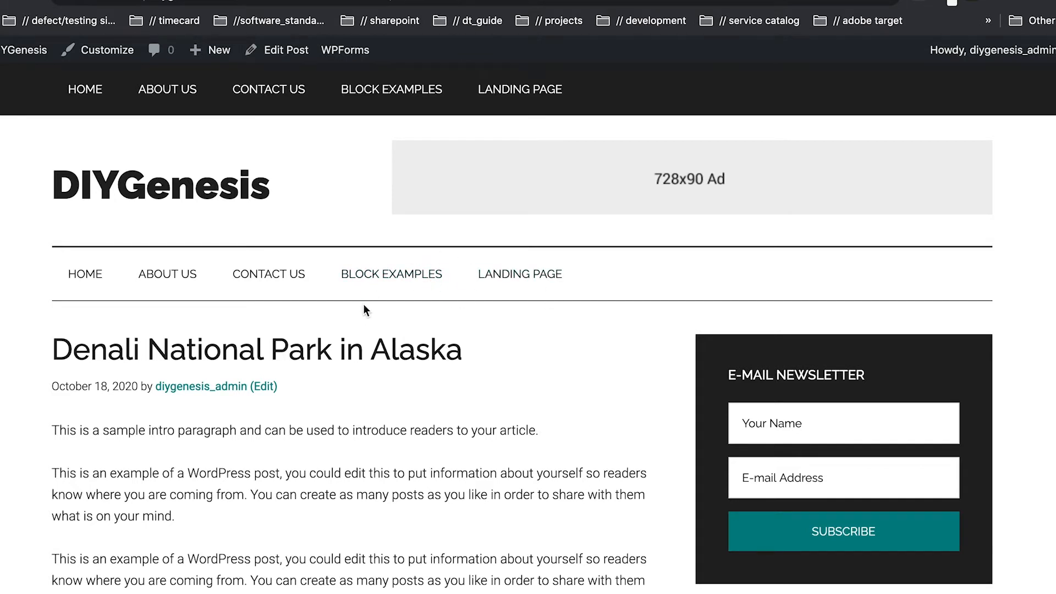
{"action": "mouse_move", "coordinate": [421, 229]}
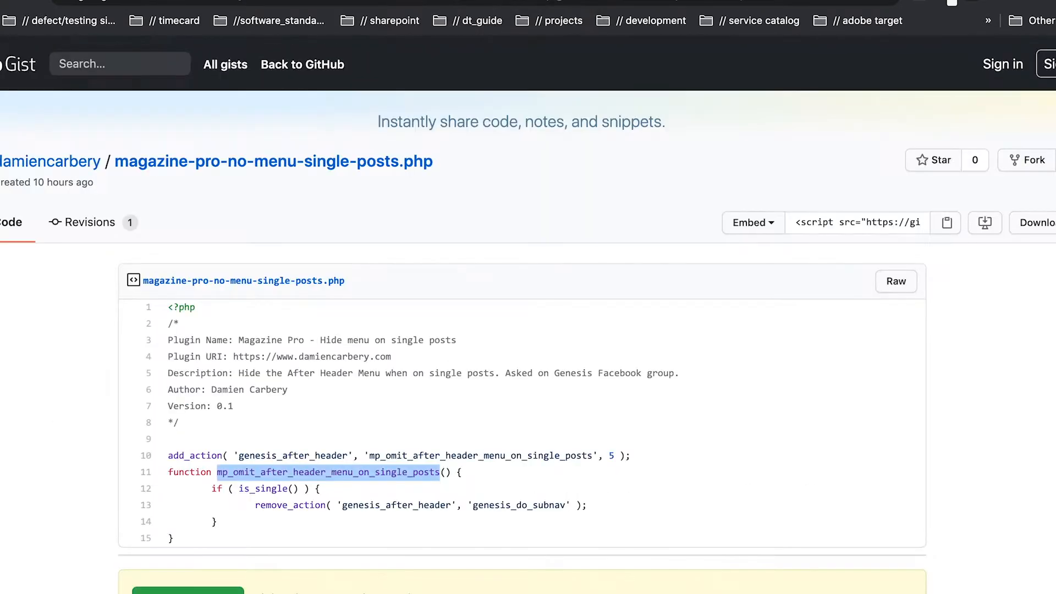
{"action": "mouse_move", "coordinate": [588, 423]}
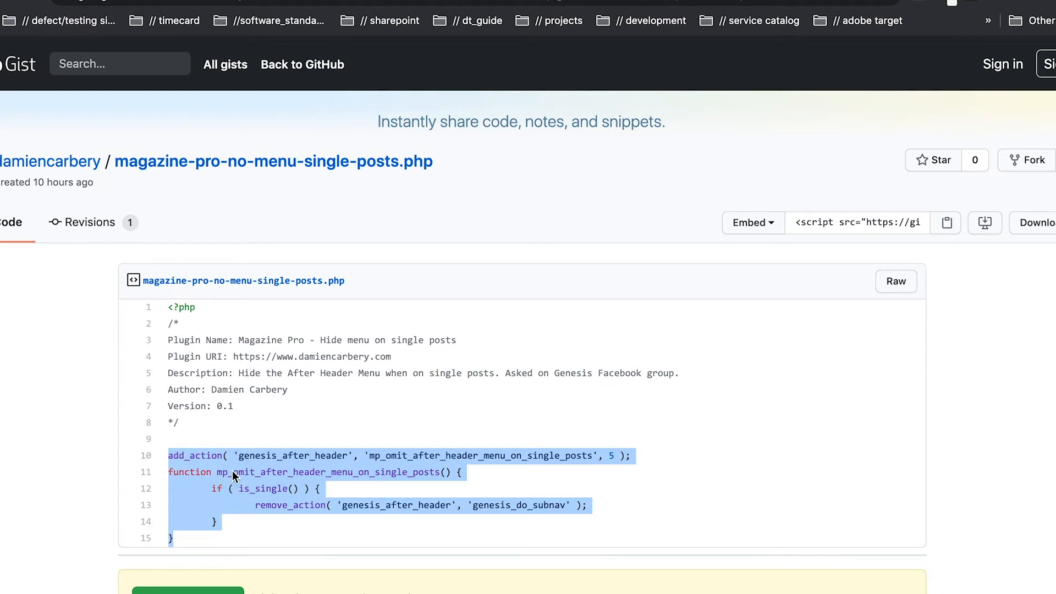
{"action": "mouse_move", "coordinate": [328, 453]}
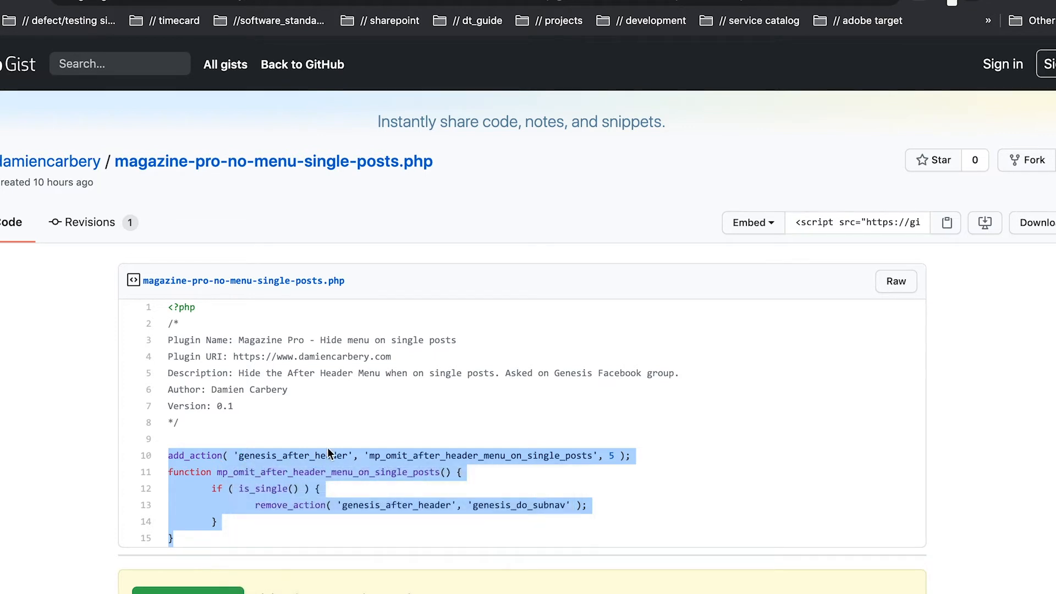
{"action": "mouse_move", "coordinate": [479, 21]}
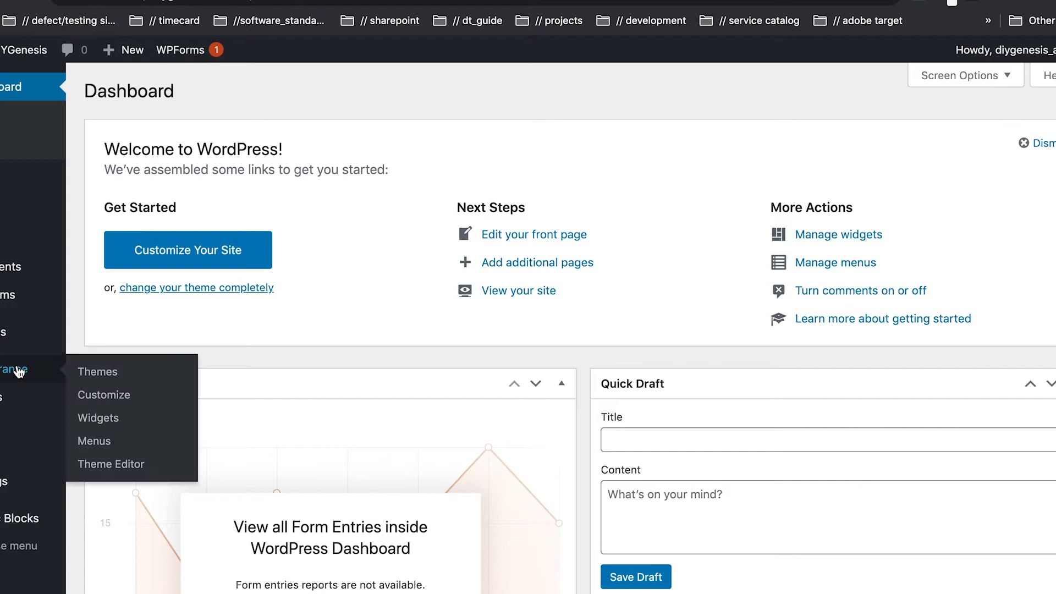
{"action": "mouse_move", "coordinate": [111, 464]}
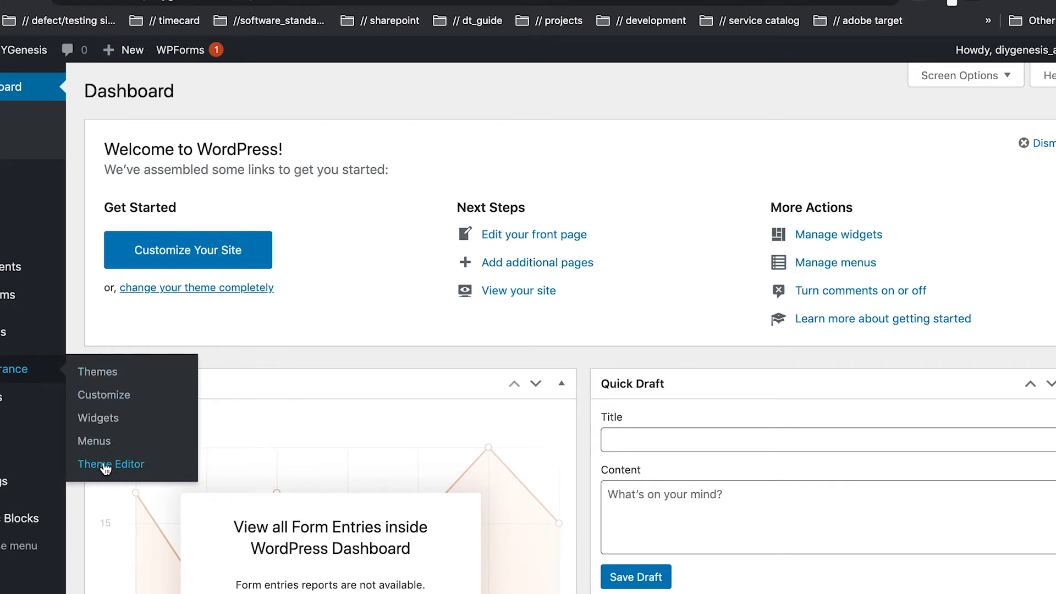
Step: Open Magazine Pro's Theme Functions (functions.php) in the Theme Editor, acknowledging the editing warning
{"action": "left_click", "coordinate": [110, 463]}
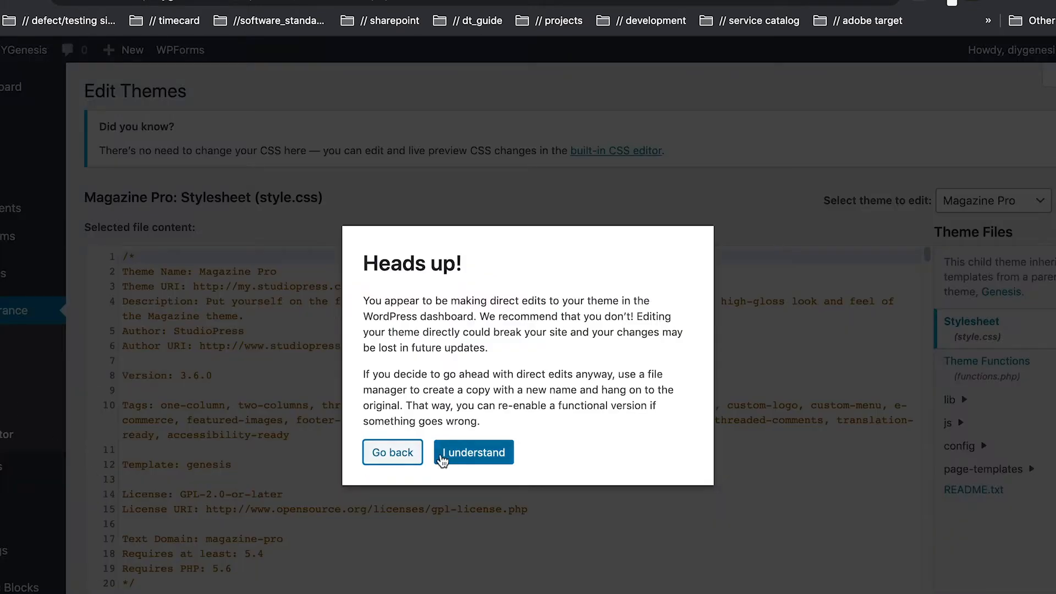
{"action": "left_click", "coordinate": [473, 452]}
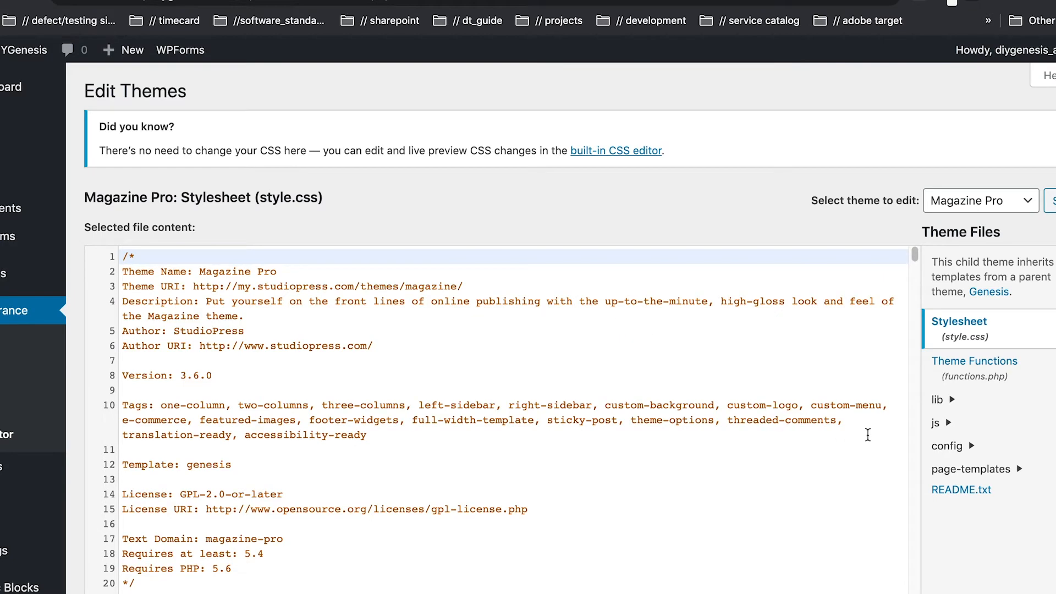
{"action": "left_click", "coordinate": [973, 361]}
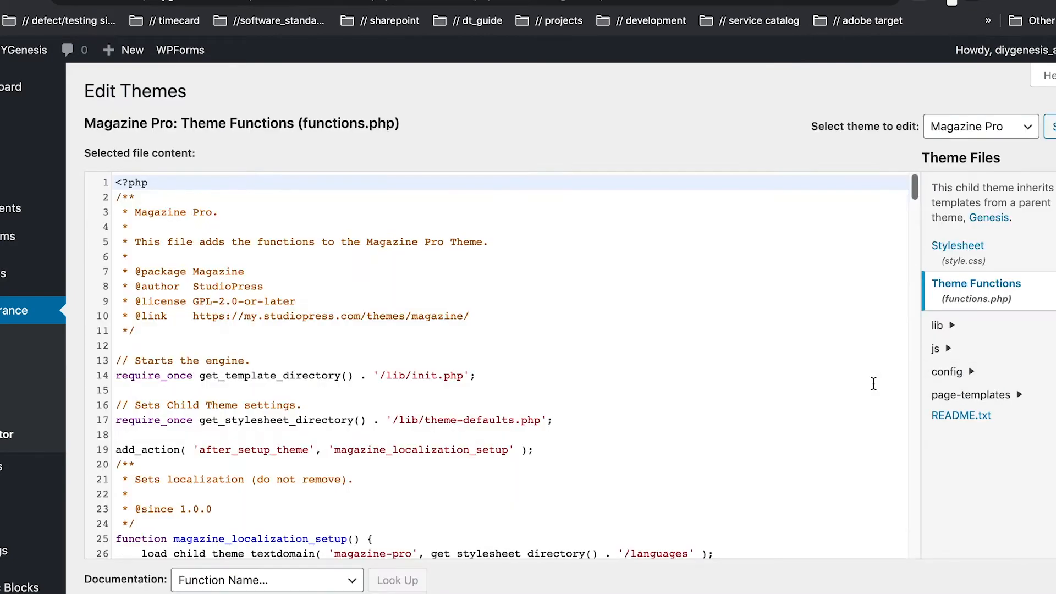
{"action": "scroll", "scroll_direction": "down", "scroll_amount": 3}
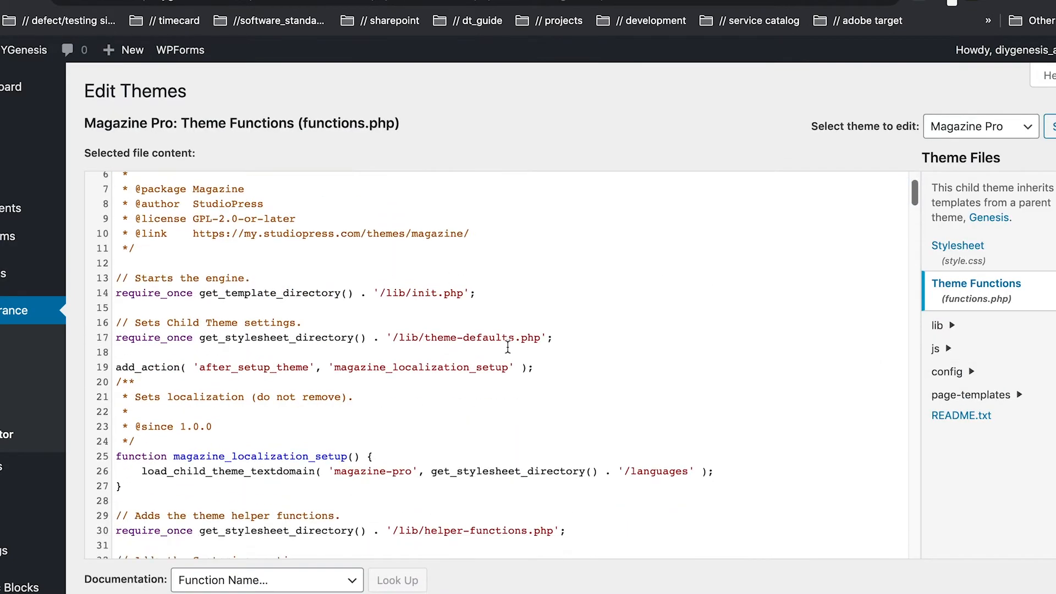
{"action": "scroll", "scroll_direction": "up", "scroll_amount": 3}
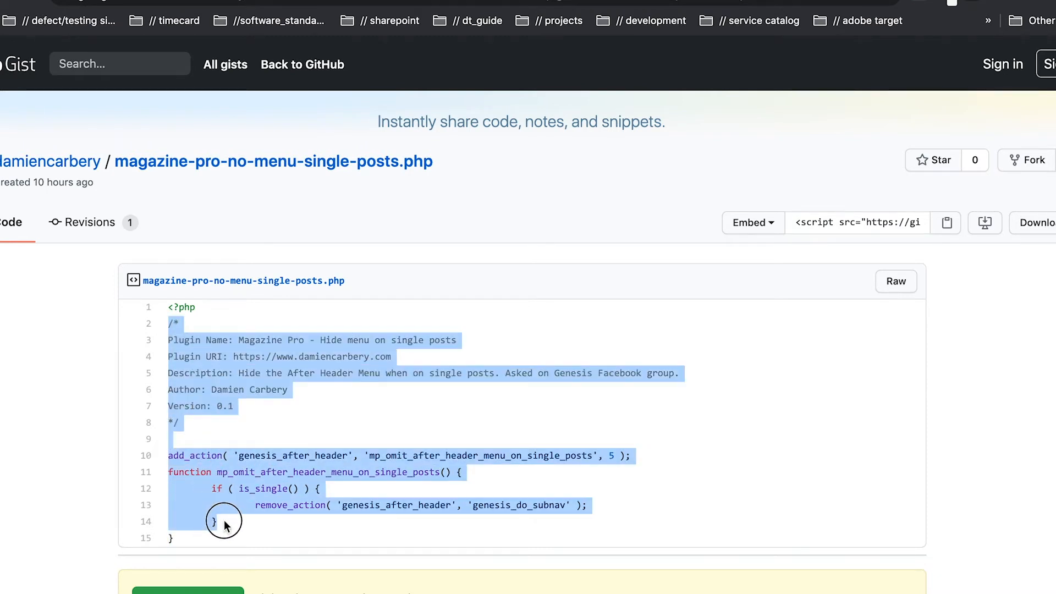
Step: Copy the highlighted subnav snippet code from the Gist
{"action": "right_click", "coordinate": [226, 524]}
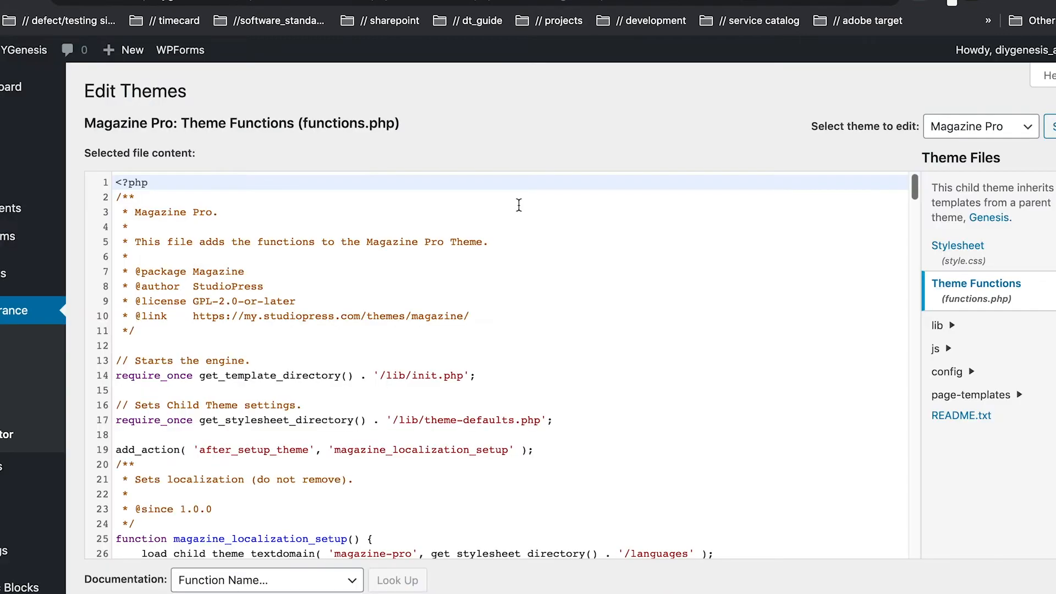
Step: Paste the subnav-removal snippet into functions.php after the localization hook, then view the live site
{"action": "scroll", "scroll_direction": "down", "scroll_amount": 3}
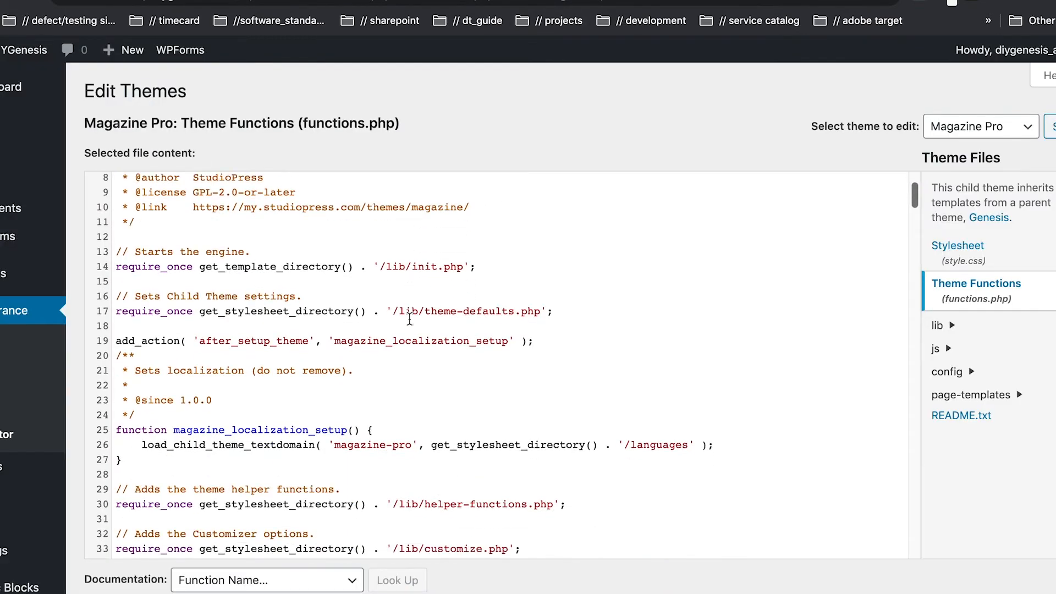
{"action": "scroll", "scroll_direction": "down", "scroll_amount": 3}
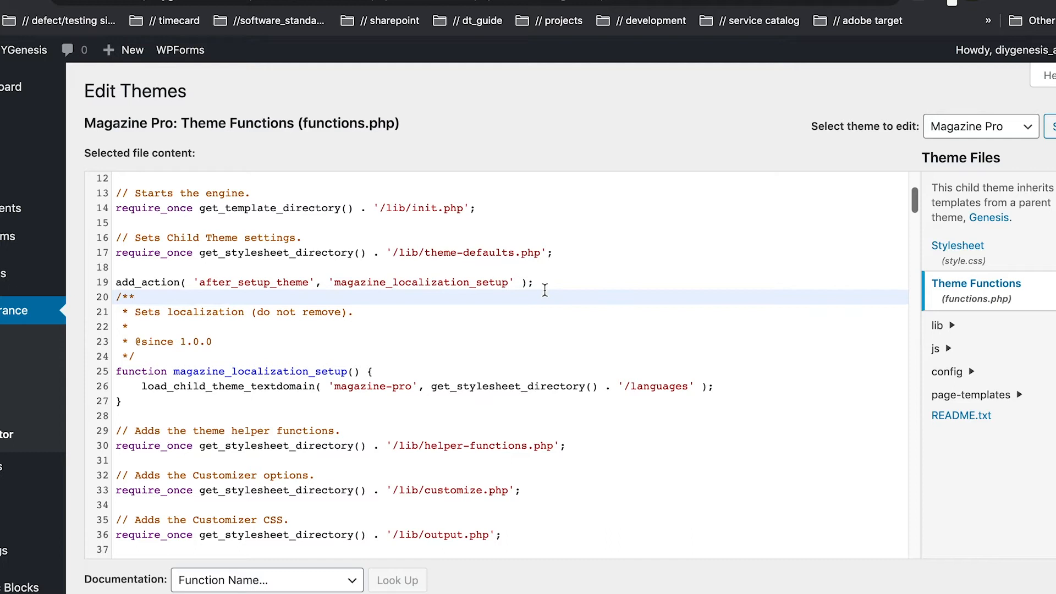
{"action": "key", "text": "Enter"}
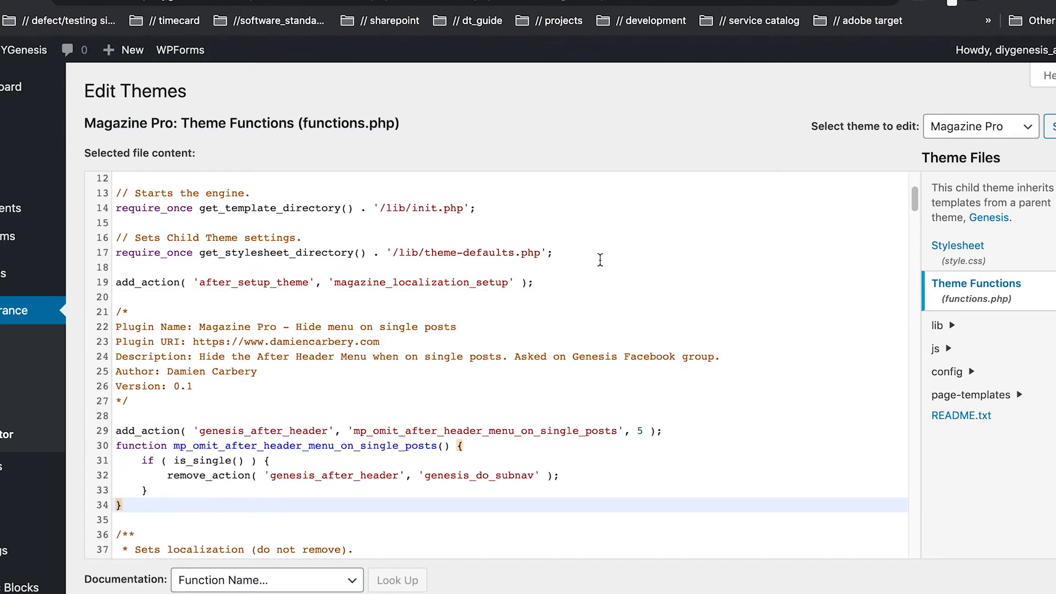
{"action": "scroll", "scroll_direction": "down", "scroll_amount": 3}
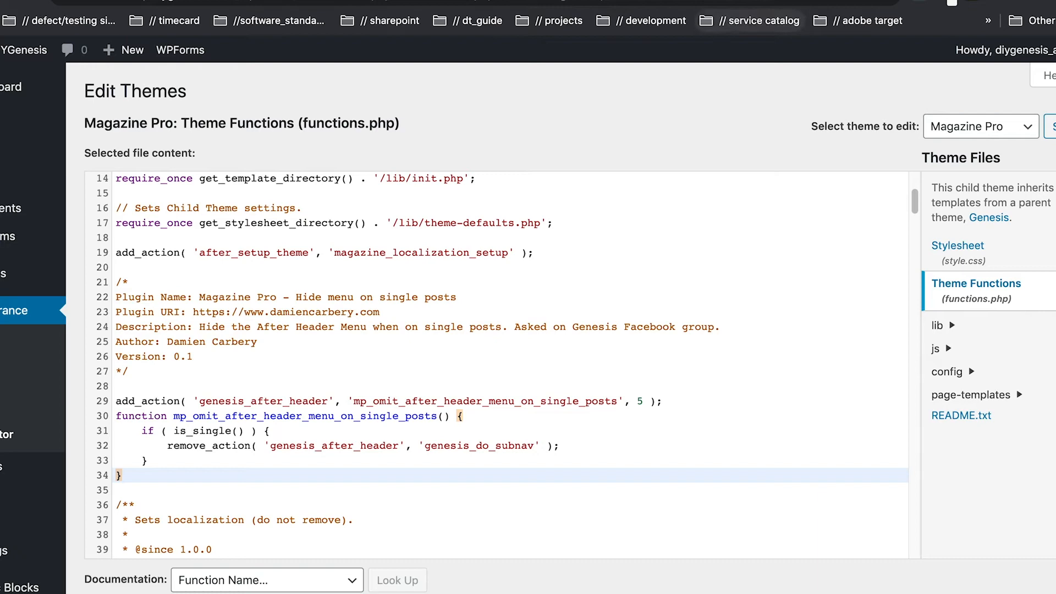
{"action": "left_click", "coordinate": [23, 49]}
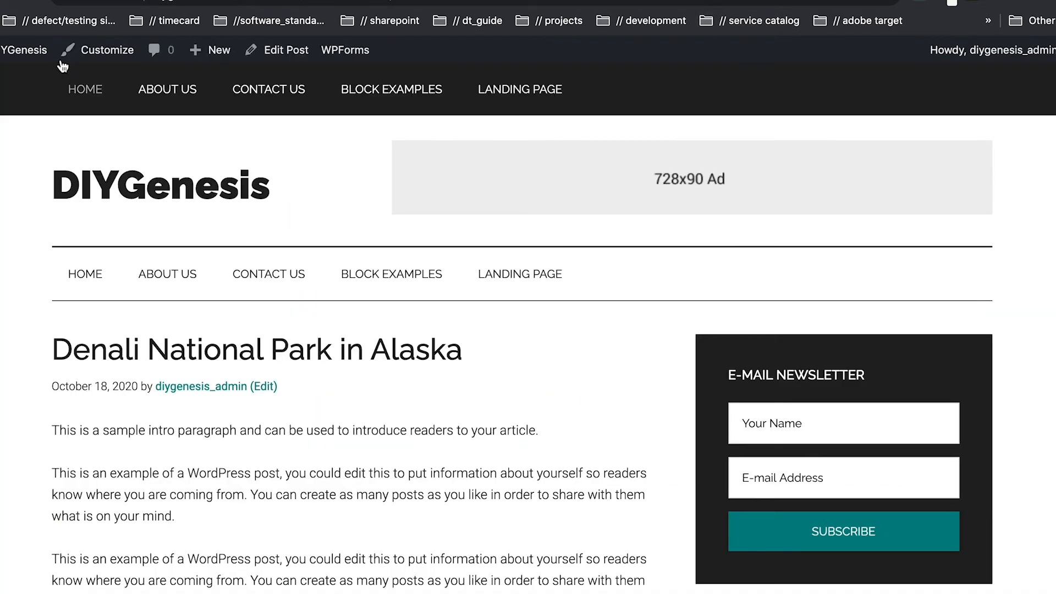
Step: Return to the home page and scroll to the Spotlight section, confirming the second menu shows there
{"action": "scroll", "scroll_direction": "down", "scroll_amount": 3}
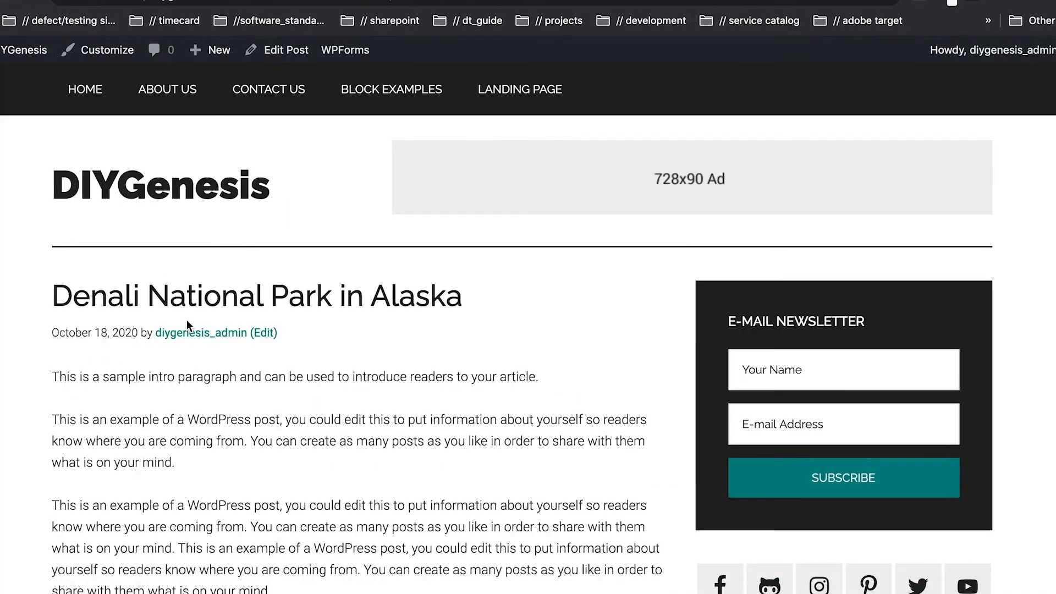
{"action": "mouse_move", "coordinate": [162, 116]}
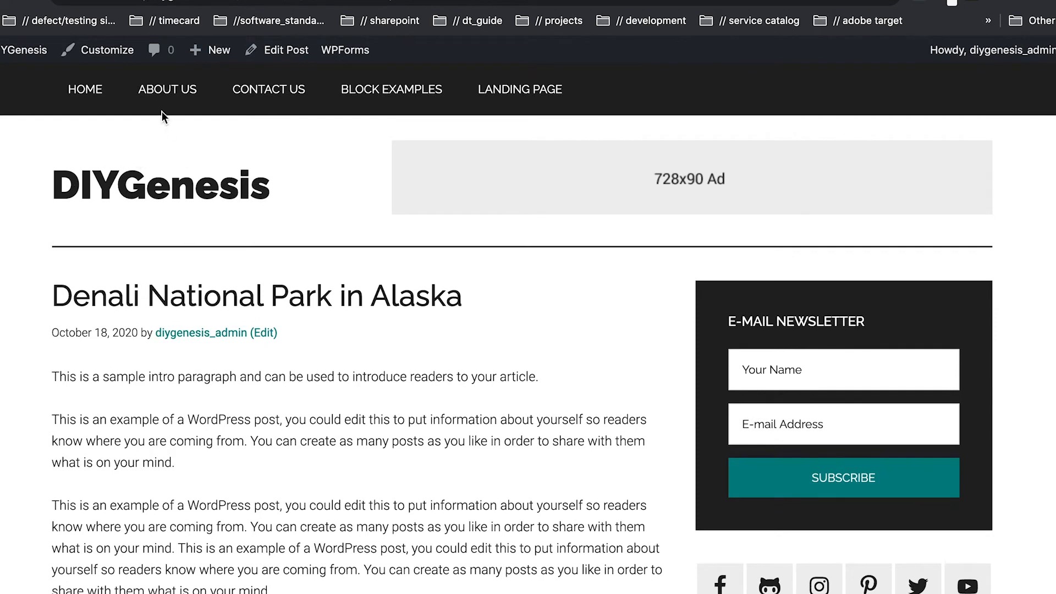
{"action": "mouse_move", "coordinate": [85, 89]}
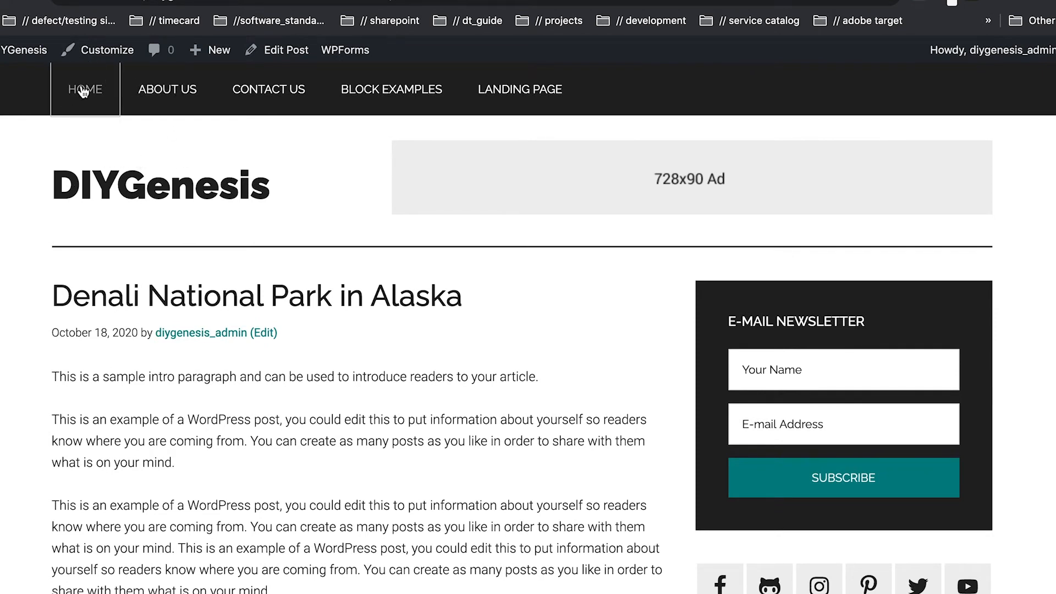
{"action": "left_click", "coordinate": [85, 89]}
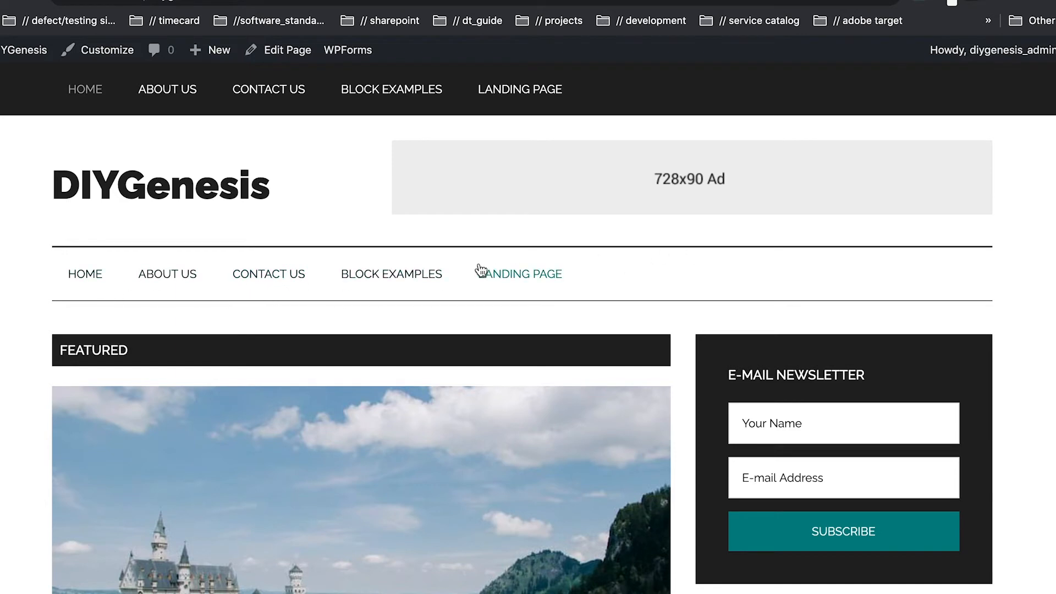
{"action": "scroll", "scroll_direction": "down", "scroll_amount": 3}
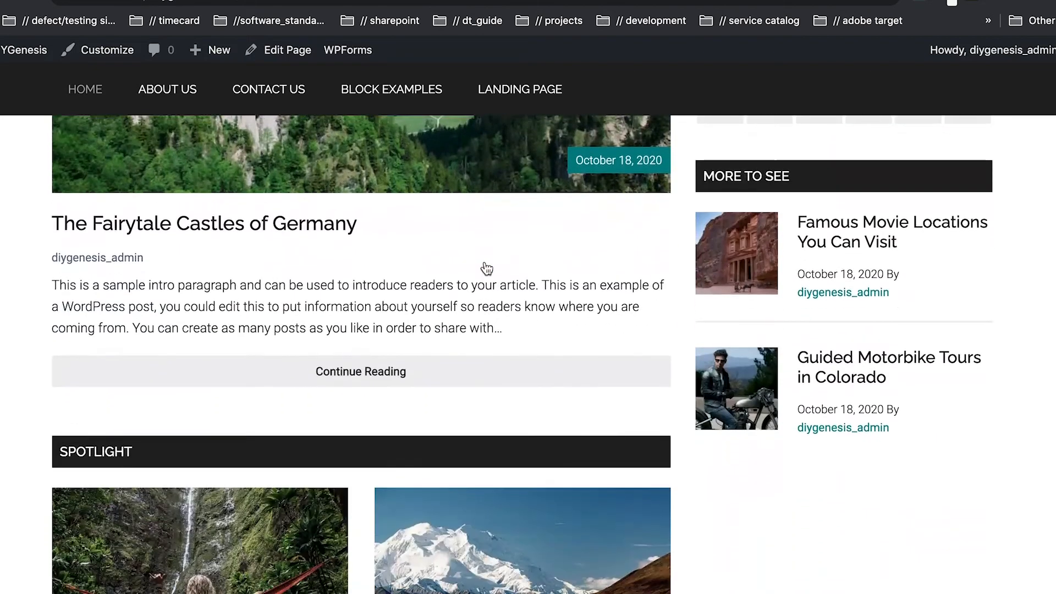
{"action": "scroll", "scroll_direction": "down", "scroll_amount": 3}
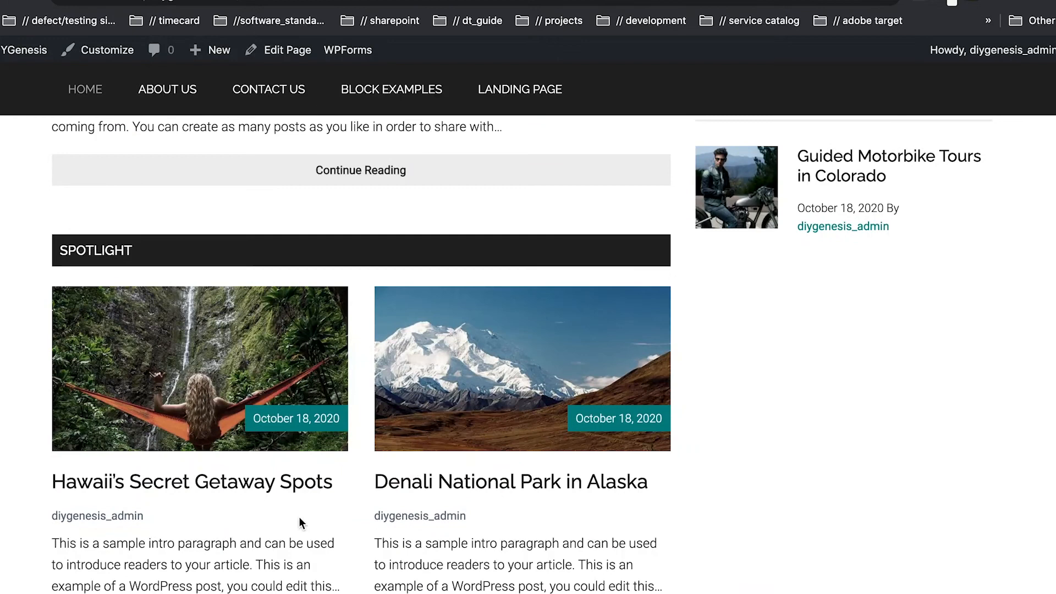
{"action": "scroll", "scroll_direction": "down", "scroll_amount": 3}
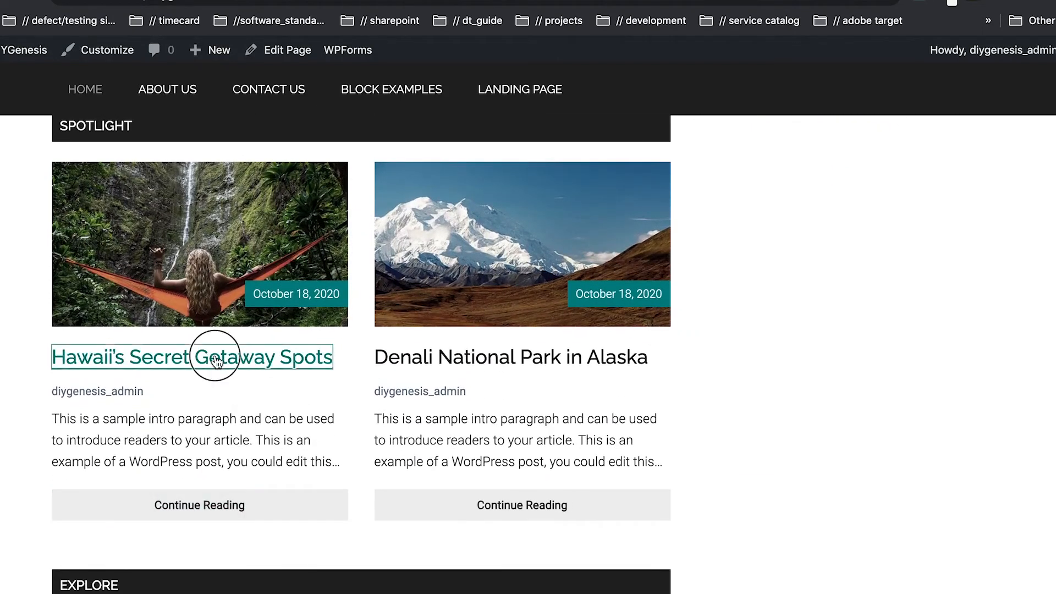
Step: Open the 'Hawaii's Secret Getaway Spots' post, which now shows no secondary menu under the header
{"action": "left_click", "coordinate": [191, 356]}
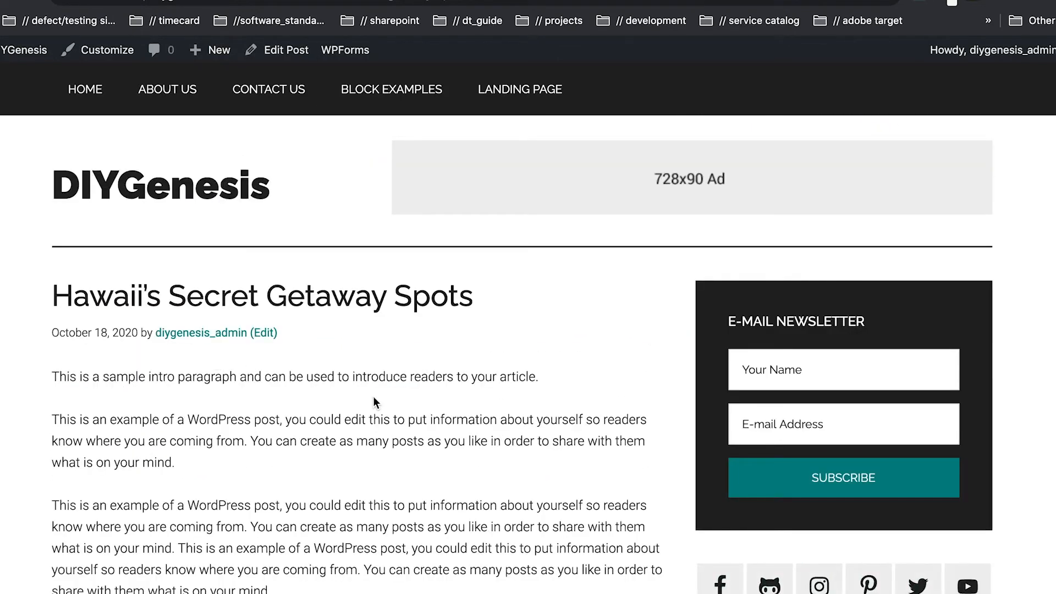
{"action": "mouse_move", "coordinate": [351, 248]}
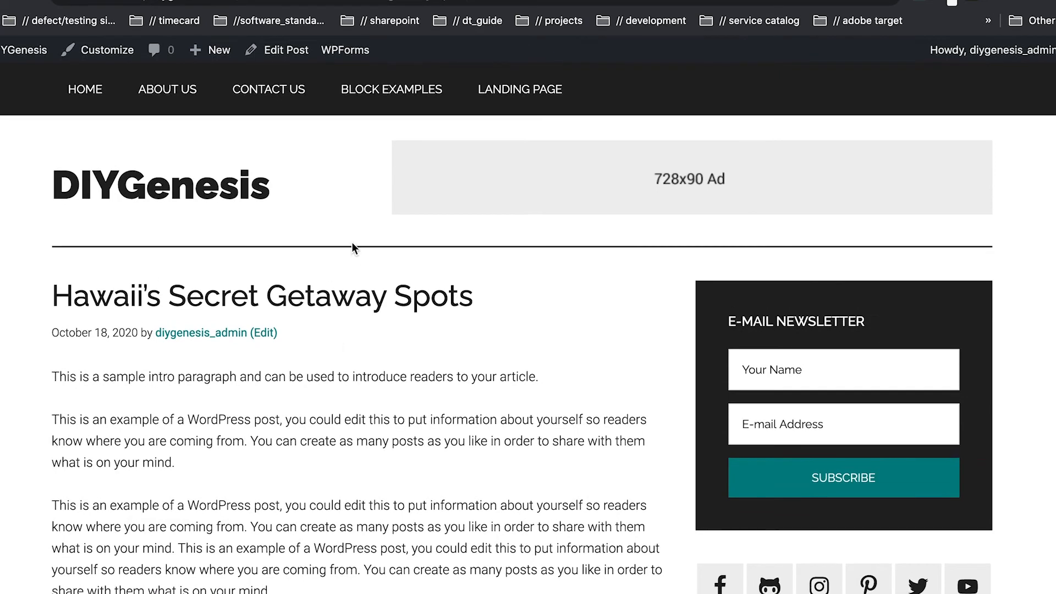
{"action": "scroll", "scroll_direction": "down", "scroll_amount": 3}
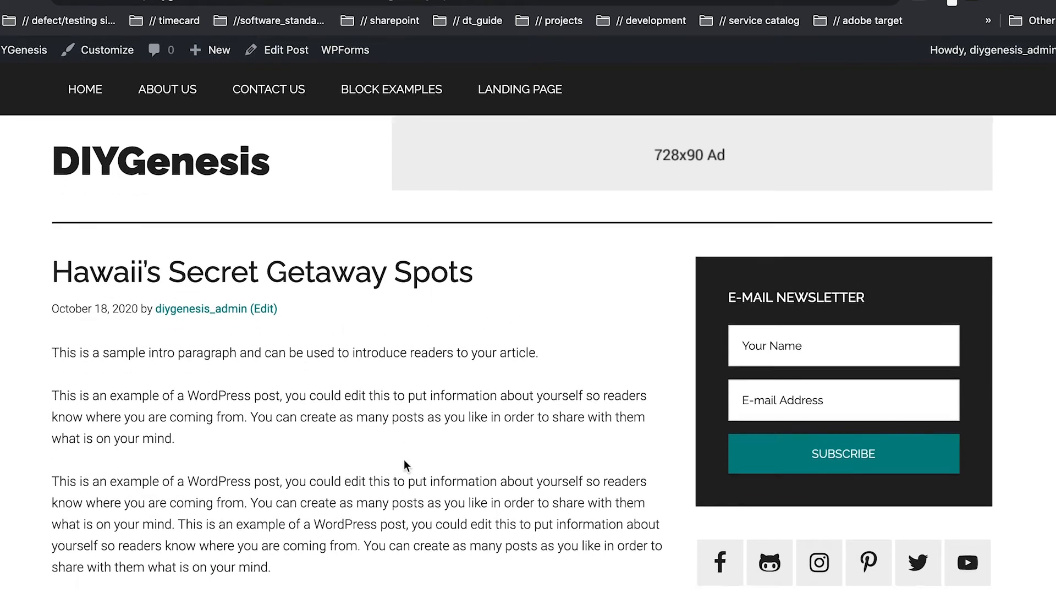
{"action": "scroll", "scroll_direction": "down", "scroll_amount": 3}
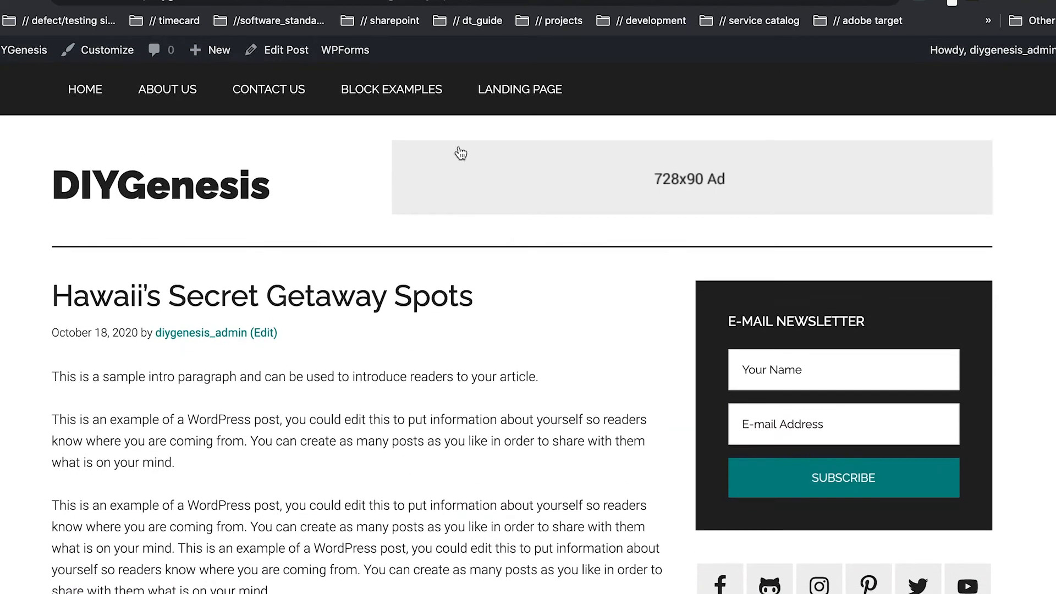
{"action": "mouse_move", "coordinate": [441, 308]}
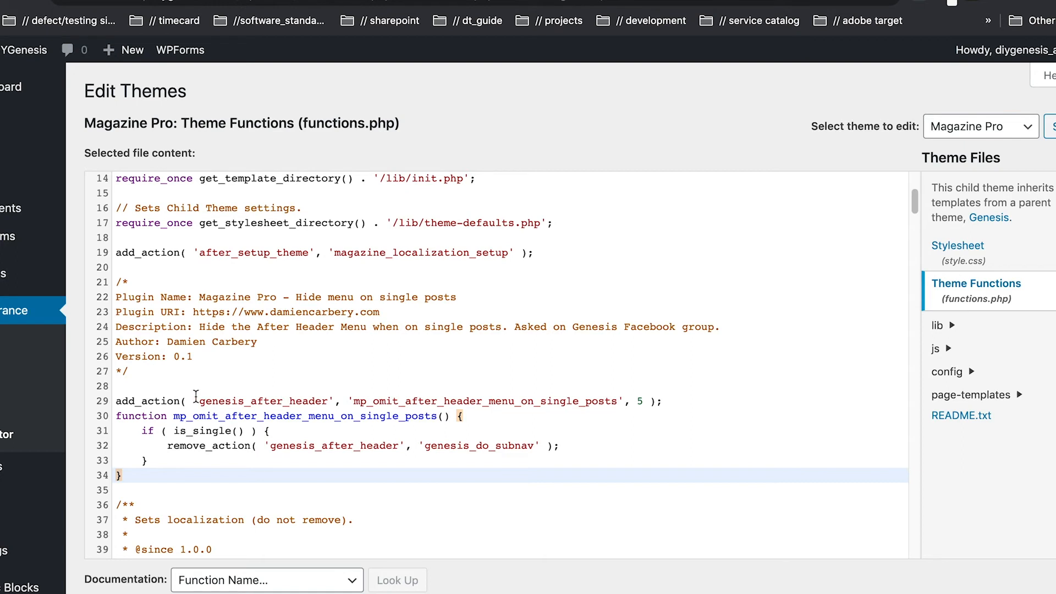
{"action": "mouse_move", "coordinate": [350, 396]}
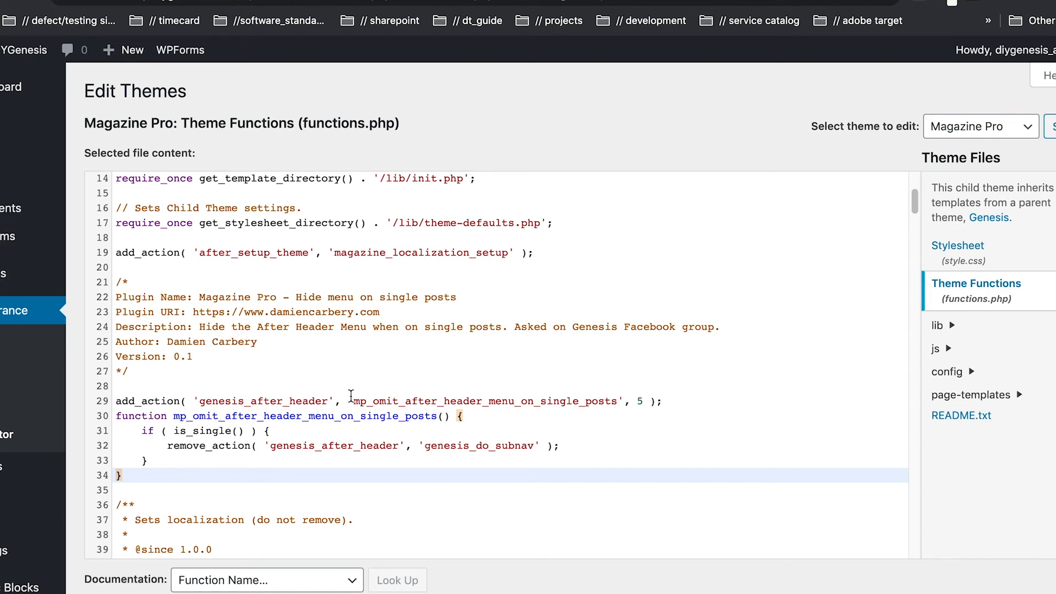
{"action": "mouse_move", "coordinate": [597, 397]}
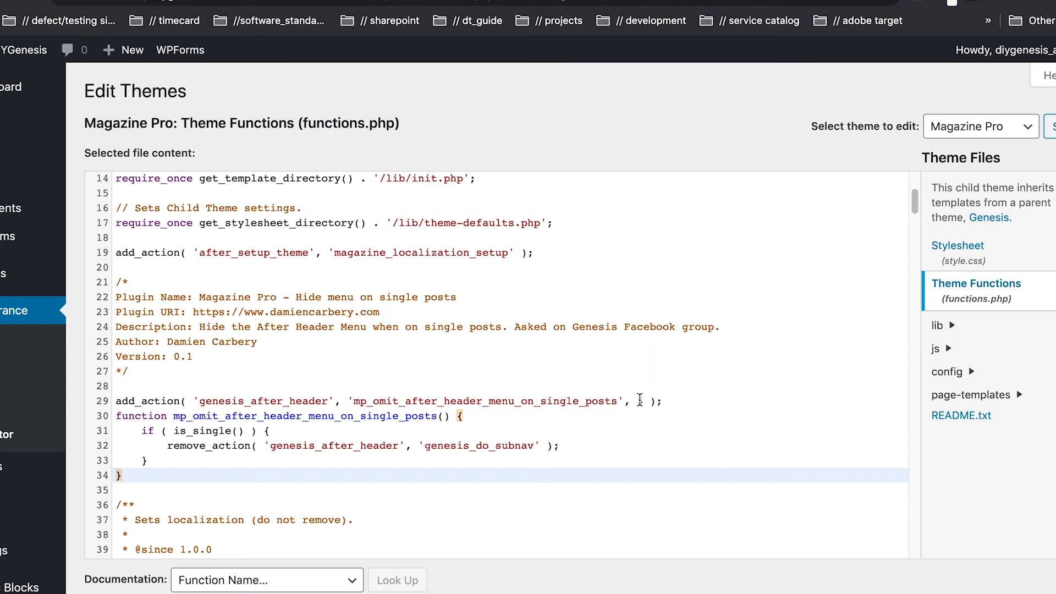
{"action": "type", "text": "5"}
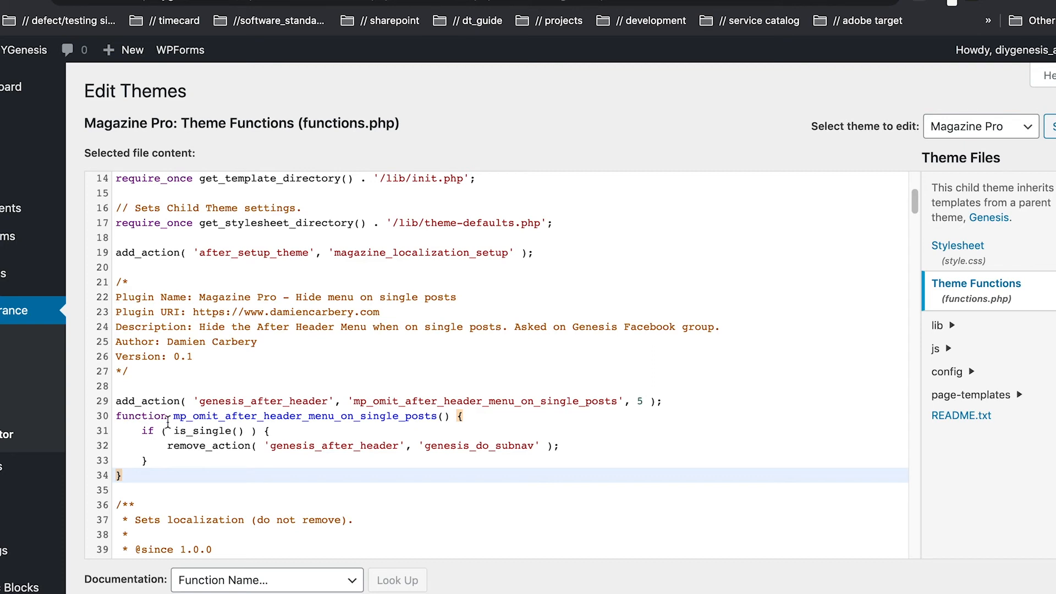
{"action": "mouse_move", "coordinate": [232, 416]}
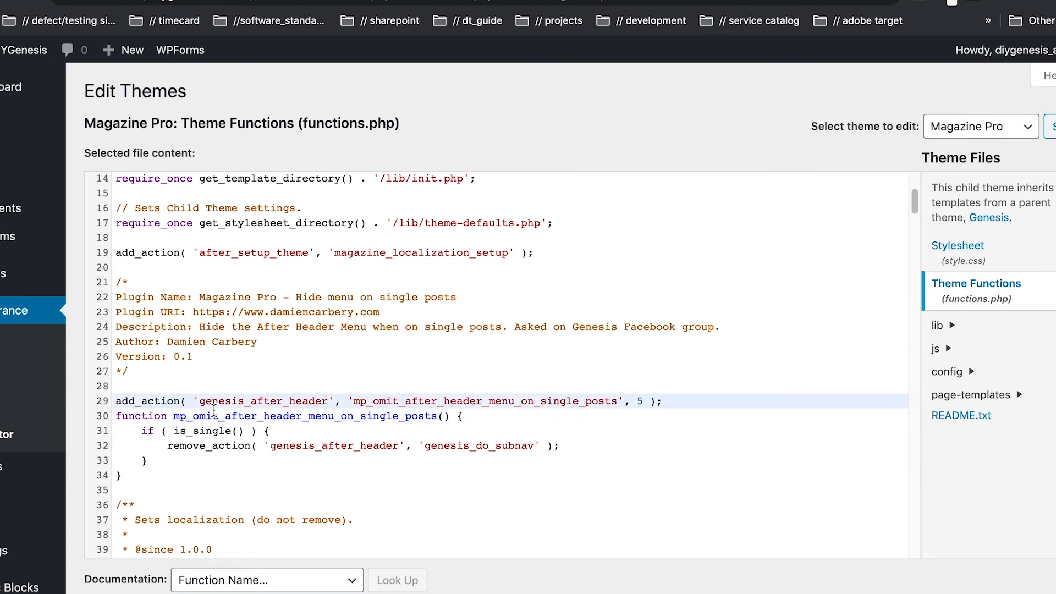
{"action": "mouse_move", "coordinate": [264, 394]}
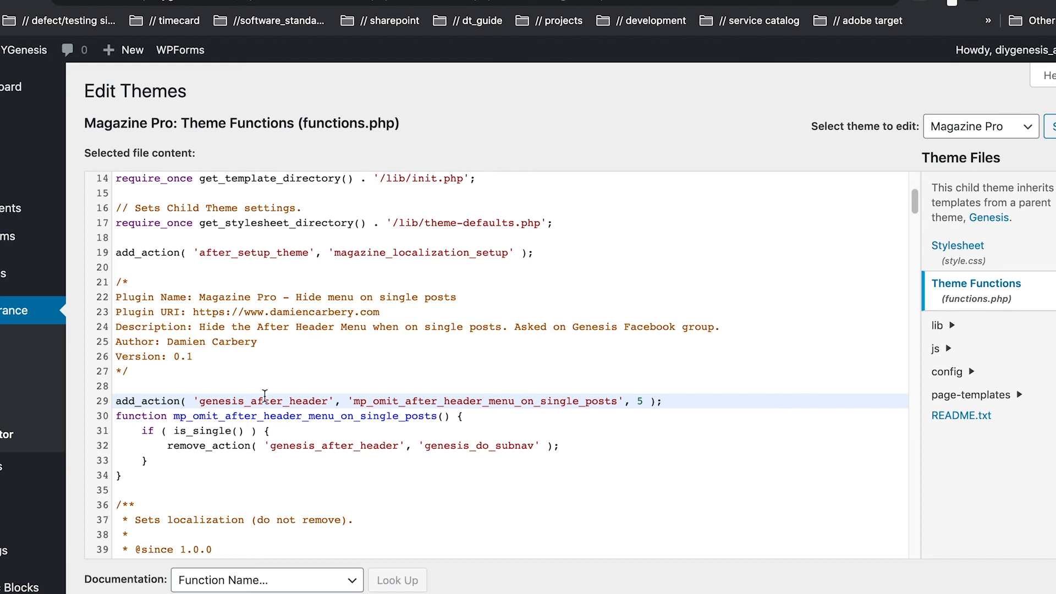
{"action": "mouse_move", "coordinate": [190, 432]}
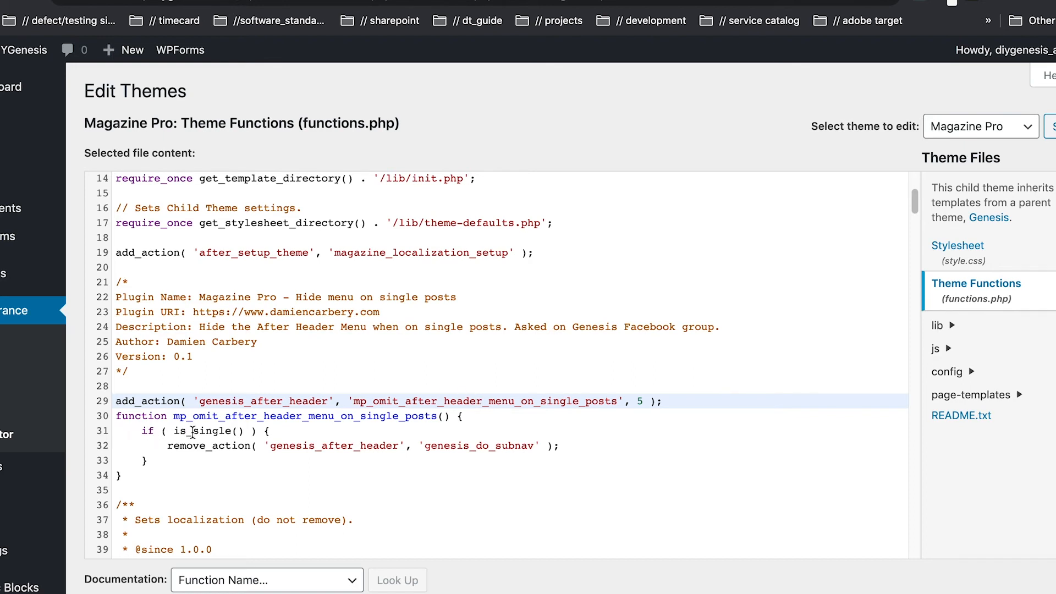
{"action": "mouse_move", "coordinate": [418, 333]}
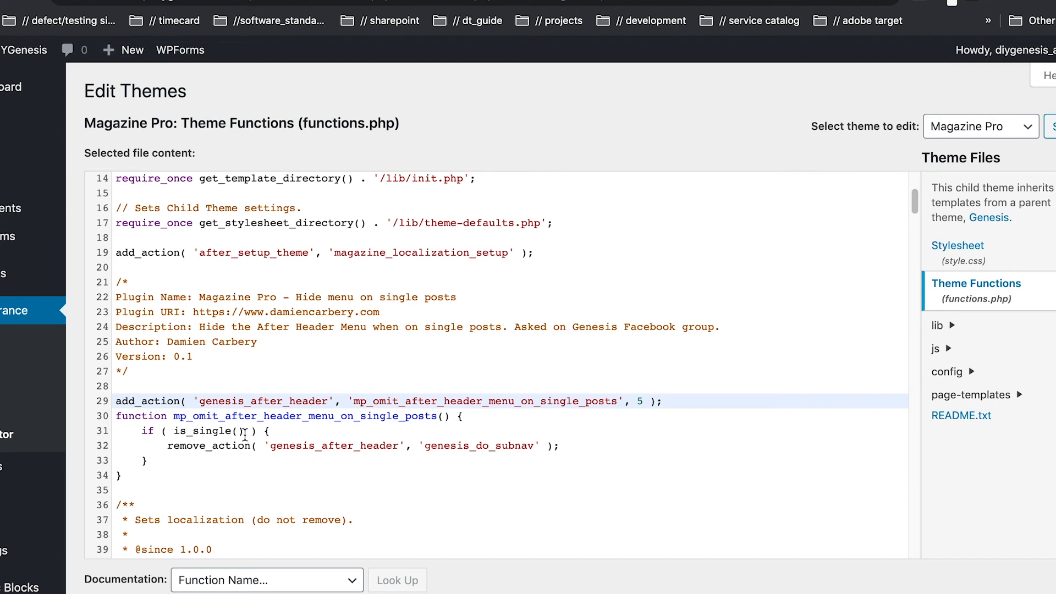
{"action": "mouse_move", "coordinate": [146, 416]}
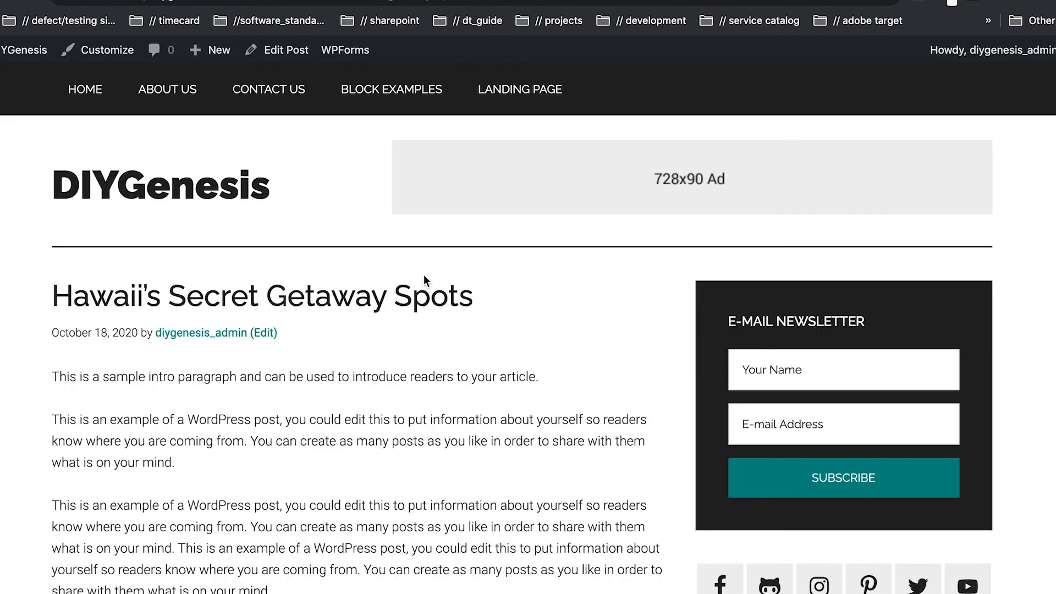
{"action": "mouse_move", "coordinate": [469, 280]}
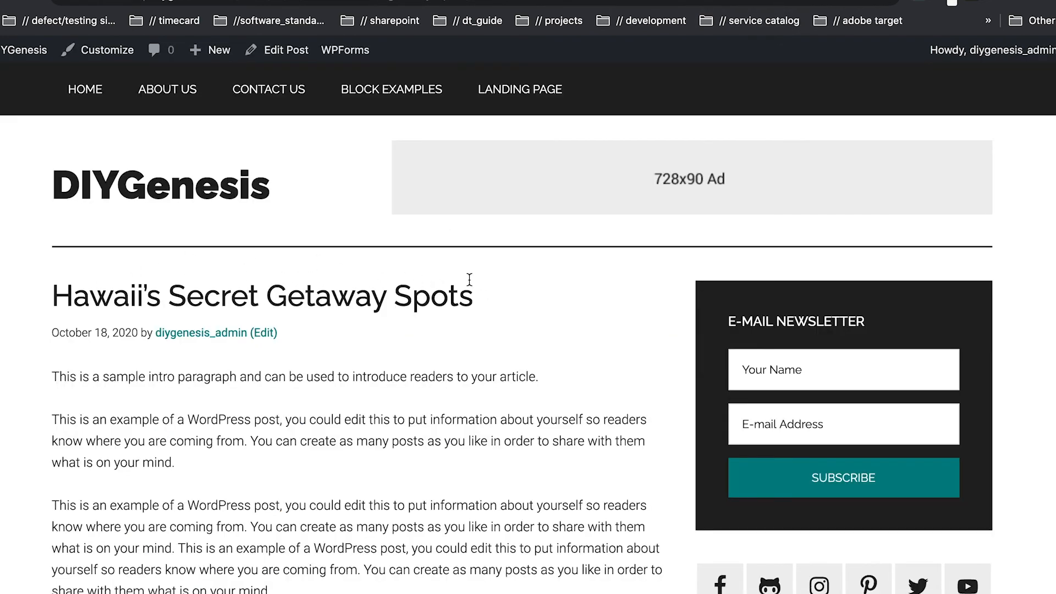